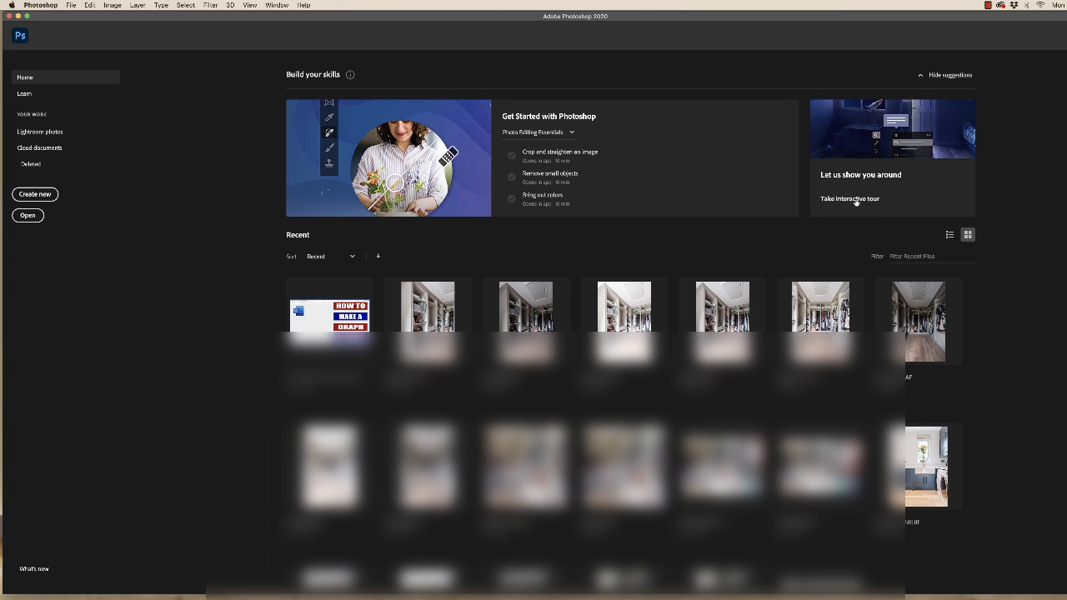
mouse_move(167, 190)
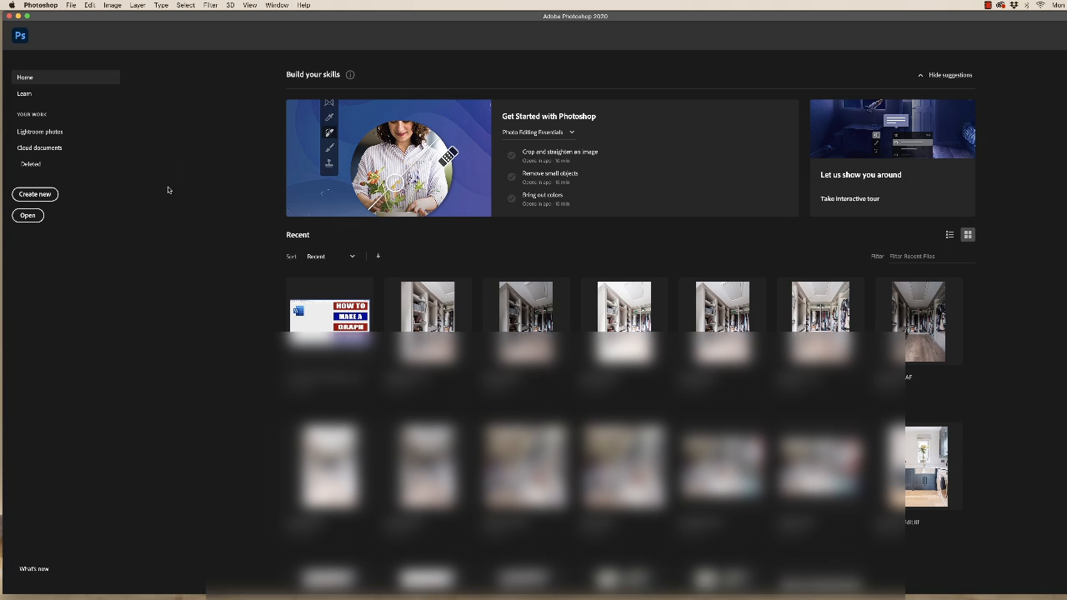
mouse_move(155, 106)
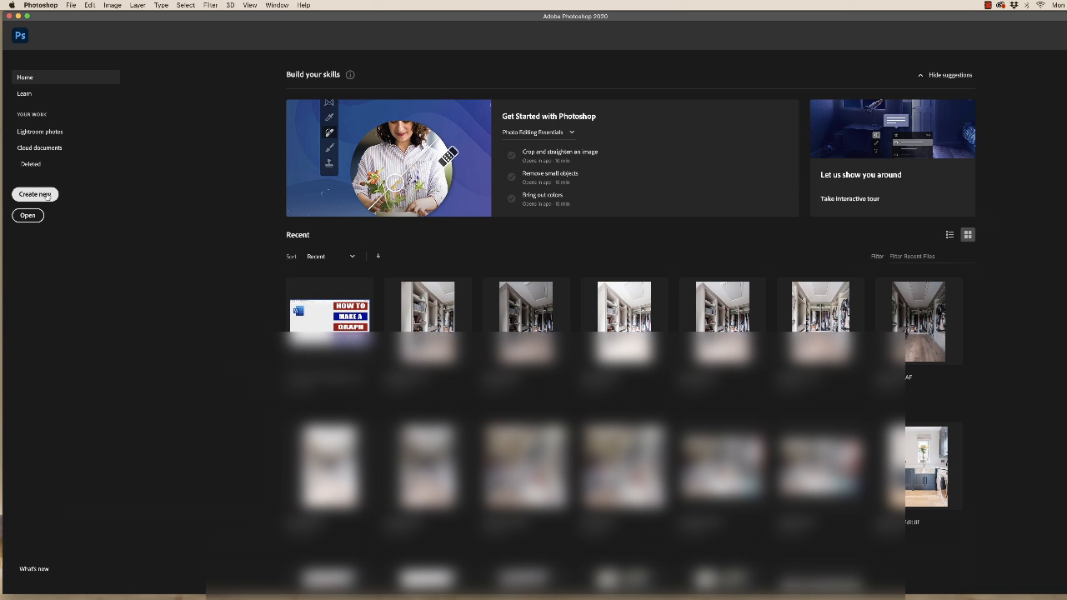
Step: Create a blank A4 document from the Print presets
click(35, 194)
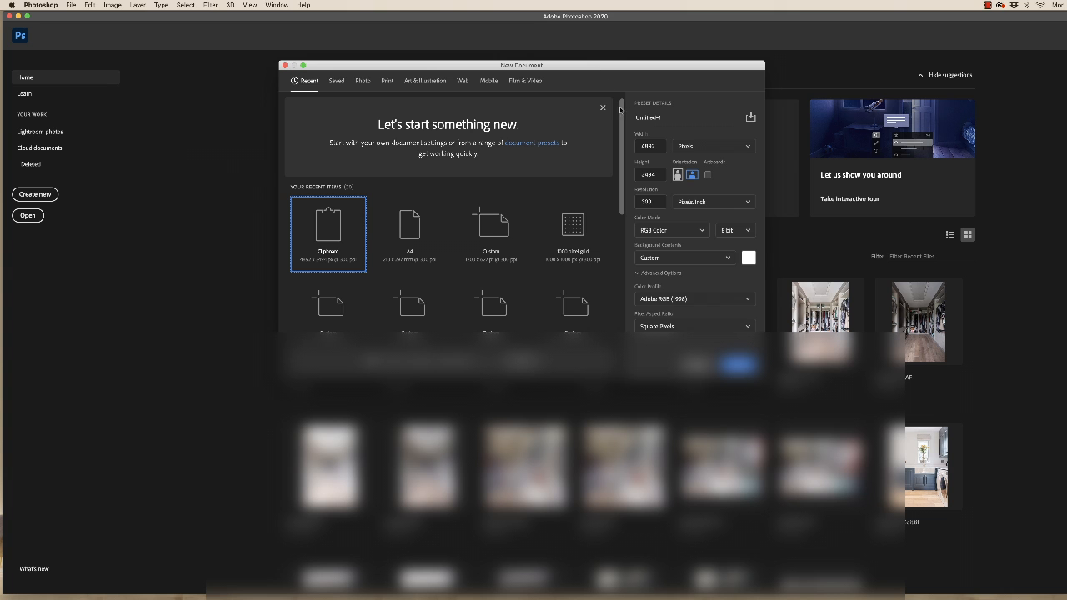
mouse_move(387, 81)
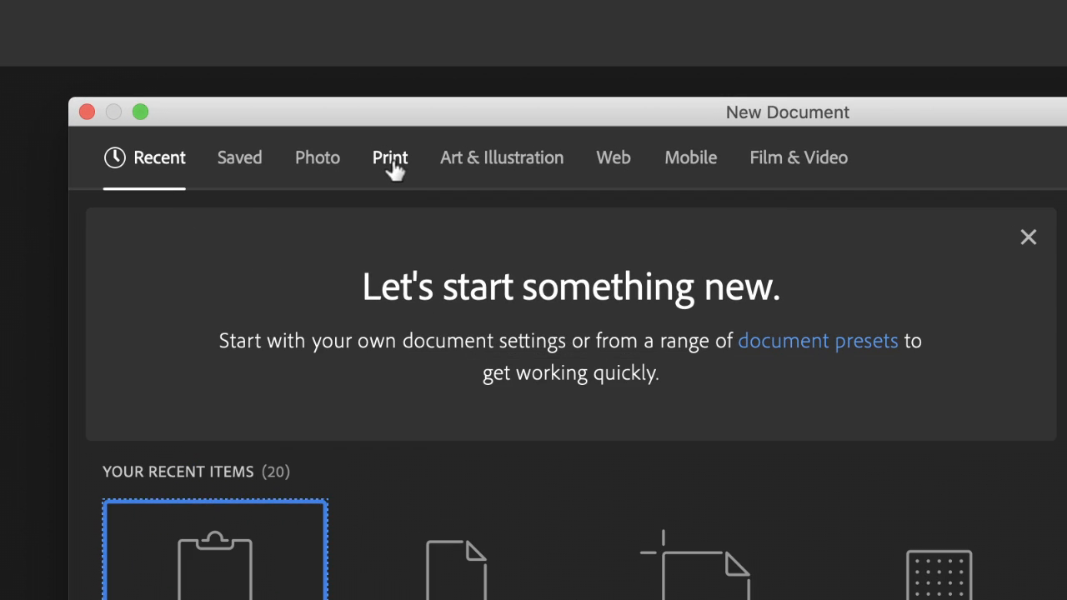
click(389, 157)
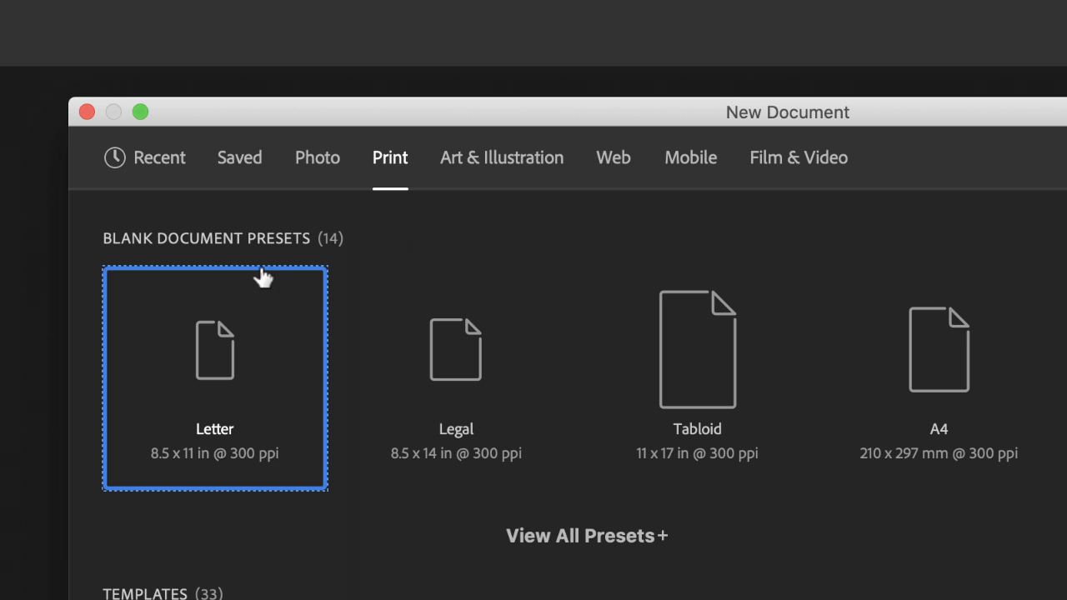
mouse_move(456, 392)
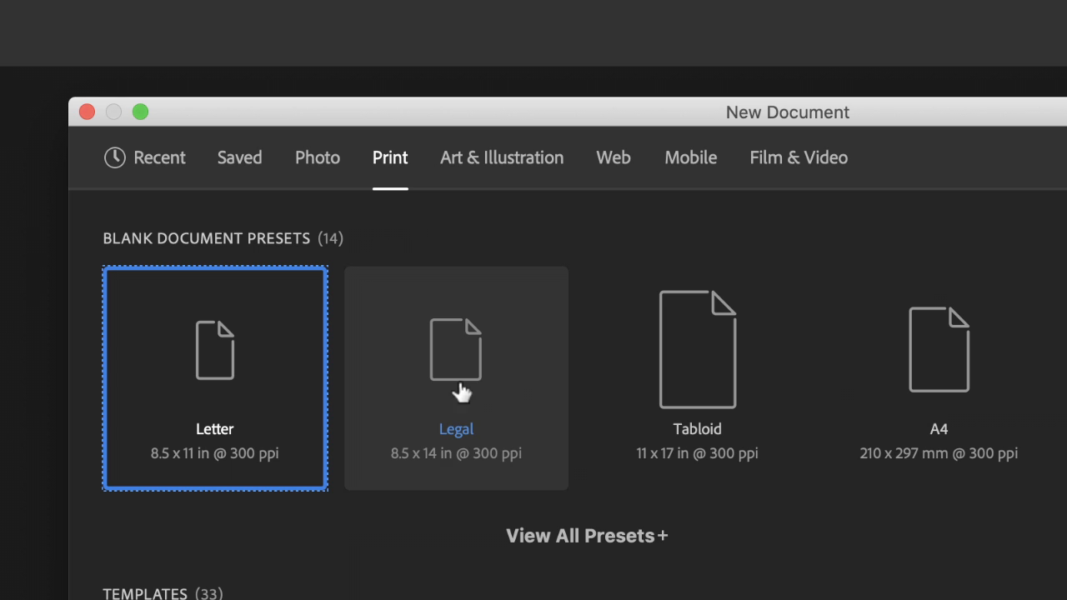
mouse_move(938, 434)
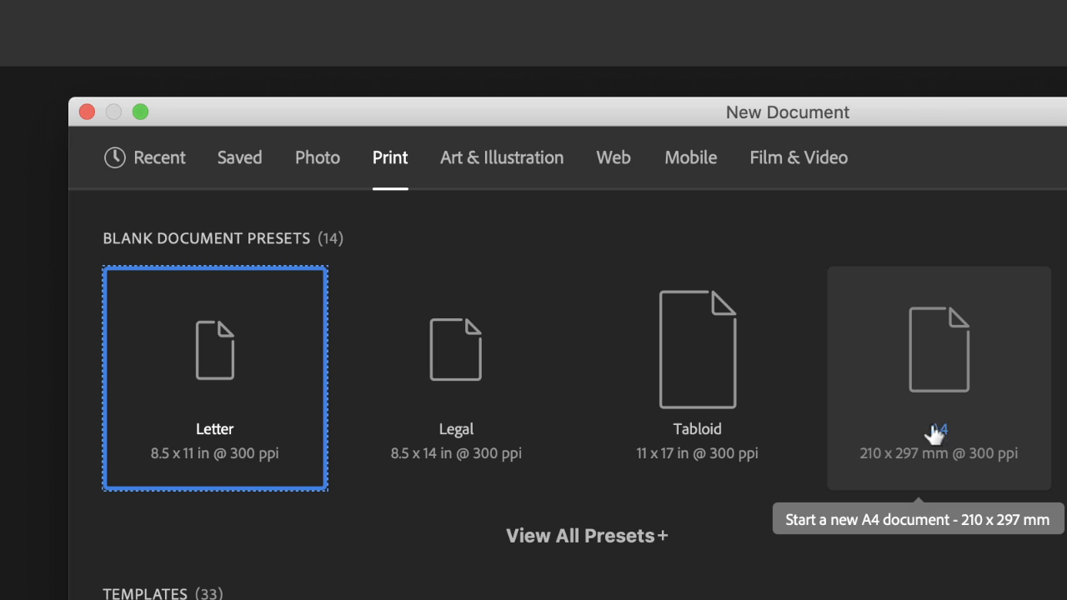
mouse_move(943, 406)
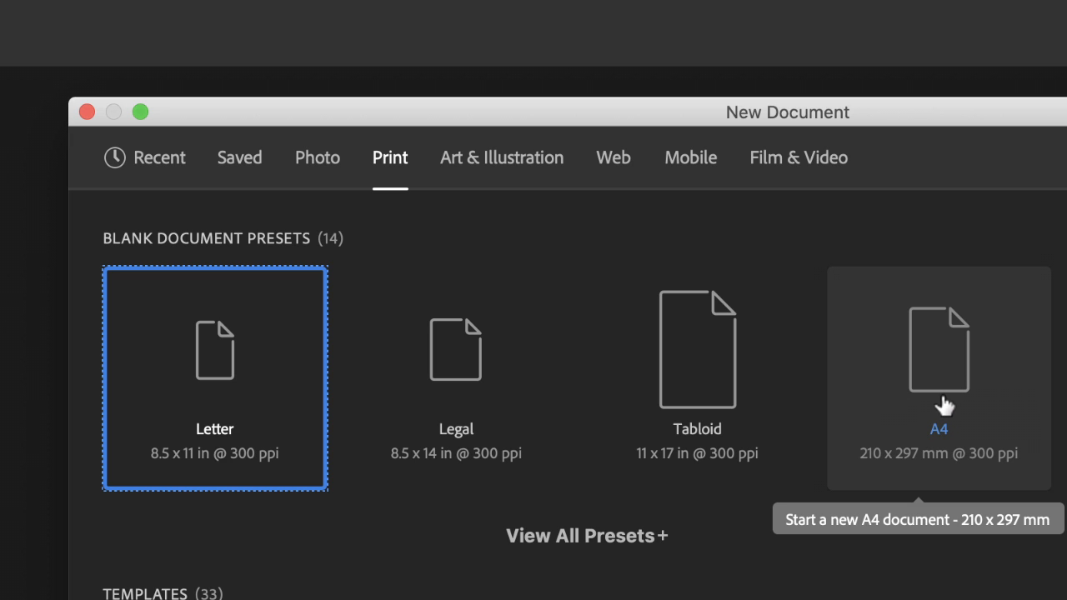
mouse_move(949, 384)
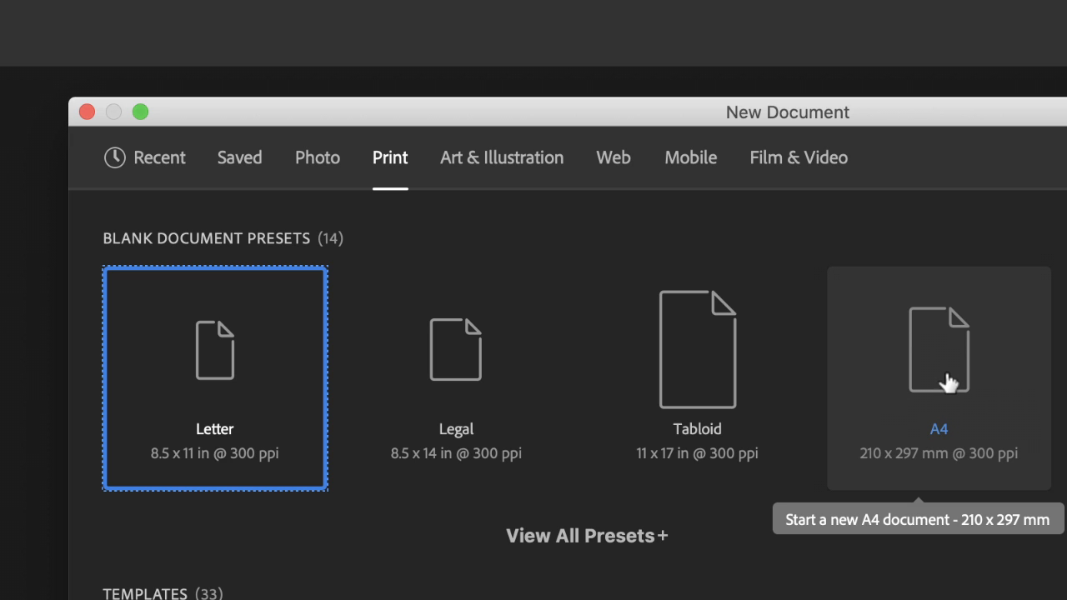
click(938, 377)
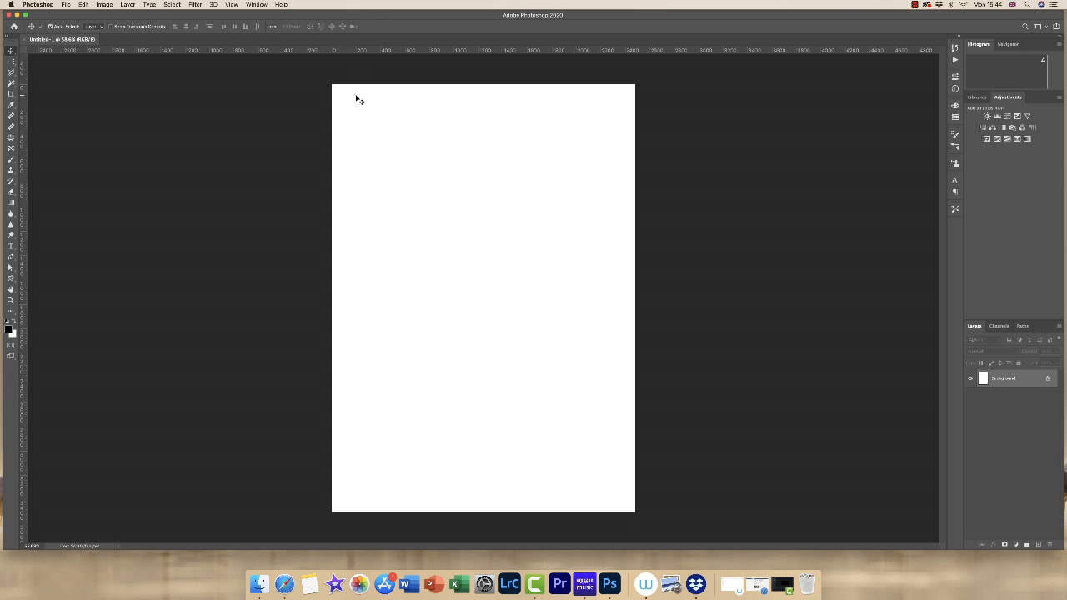
mouse_move(351, 146)
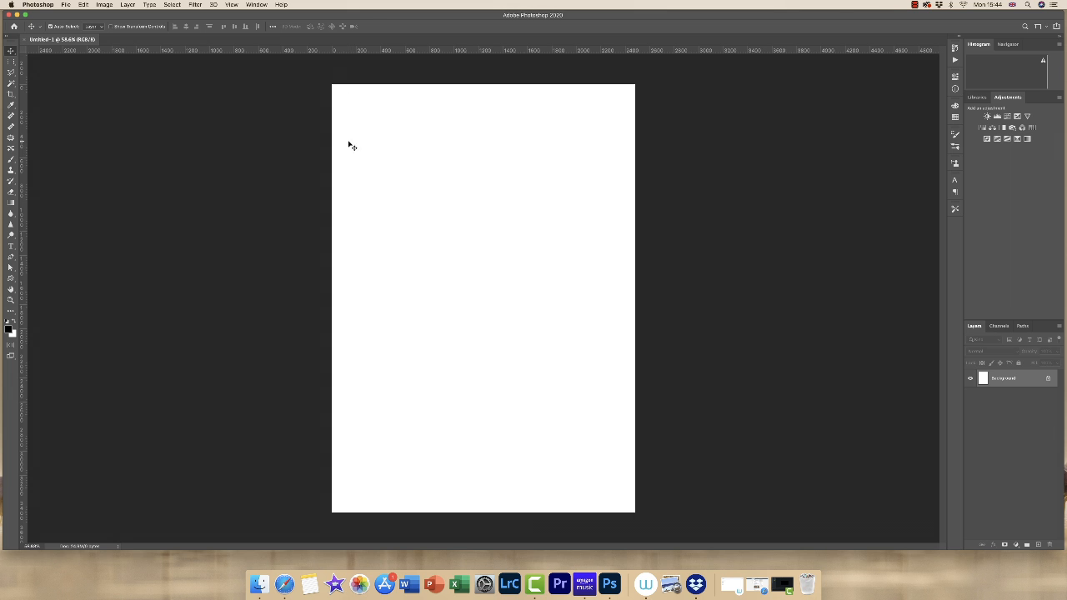
Step: Open the View menu to reach the guide layout commands
click(231, 4)
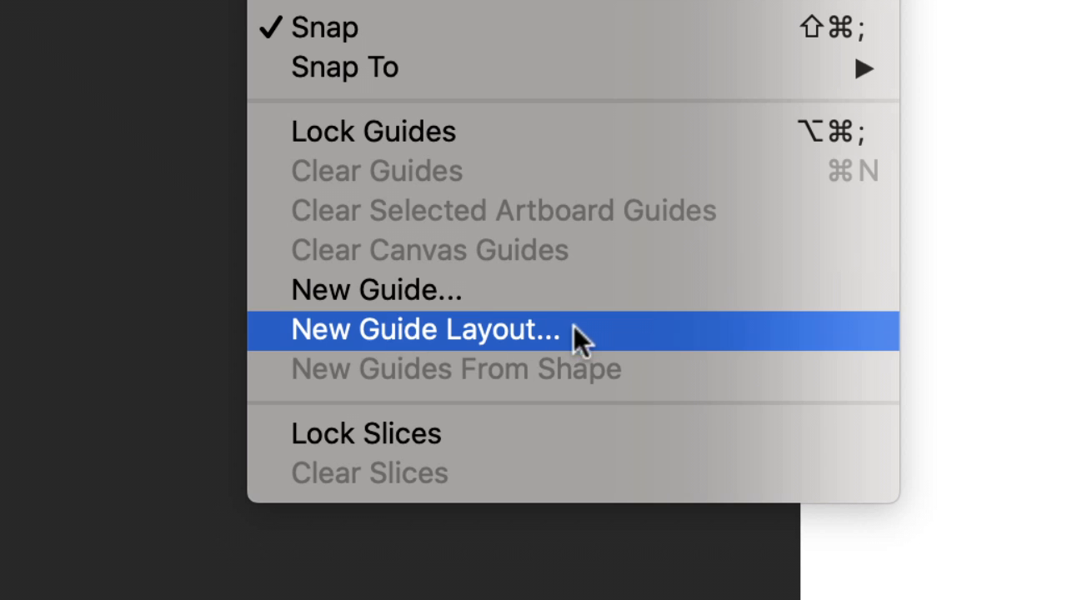
Step: Open New Guide Layout and set the rows number to 5
click(426, 328)
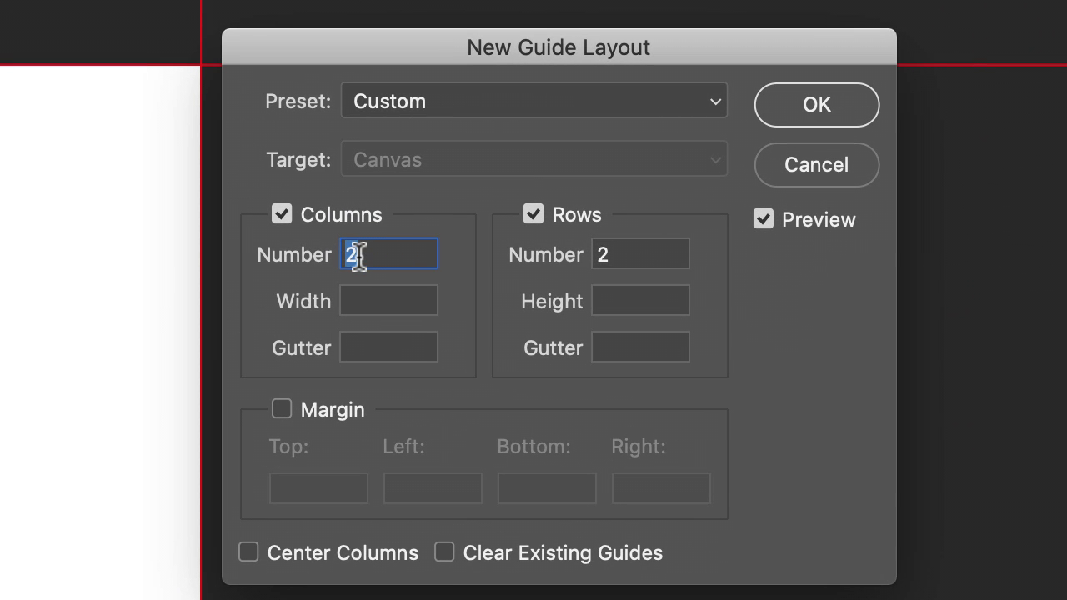
click(639, 255)
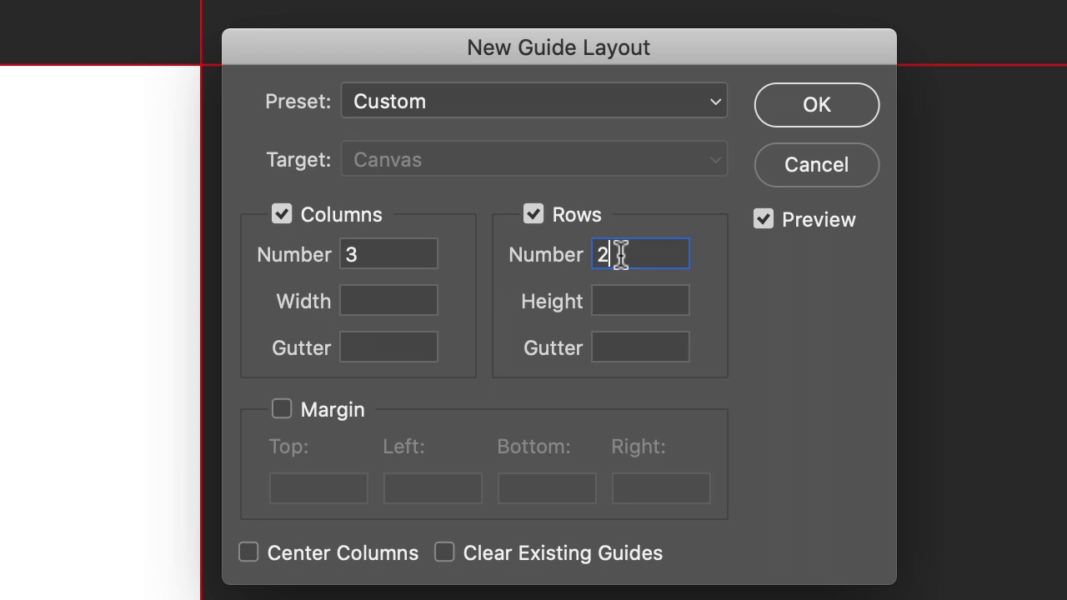
text(5)
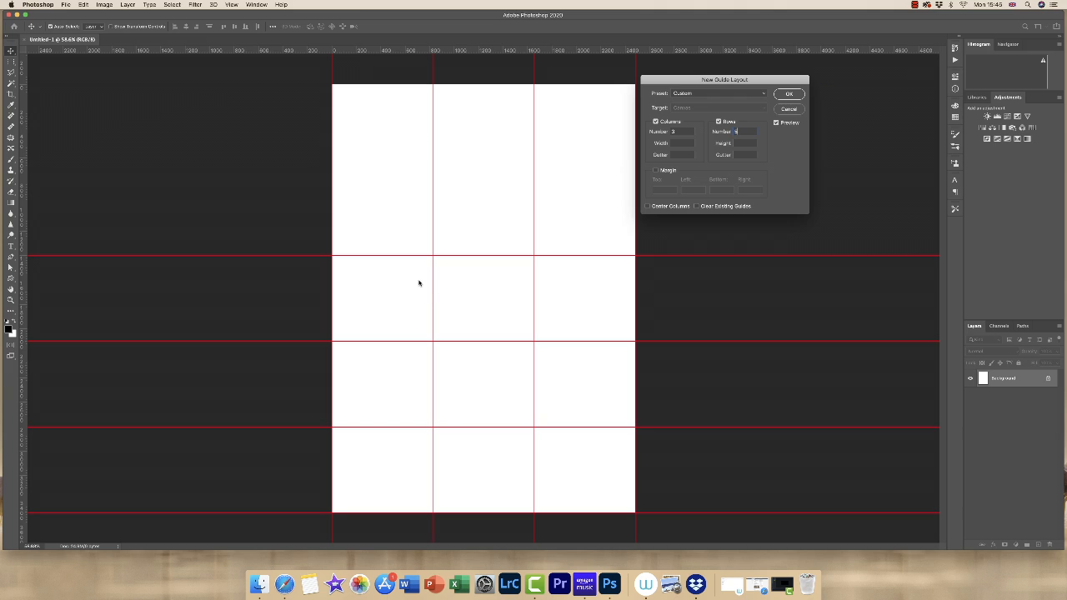
mouse_move(414, 283)
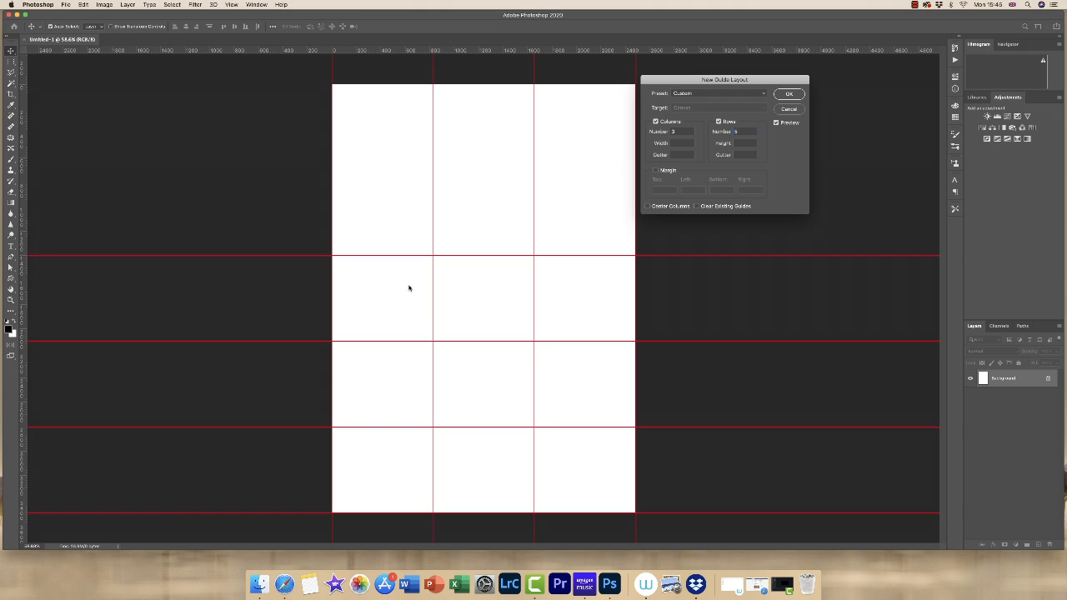
mouse_move(413, 277)
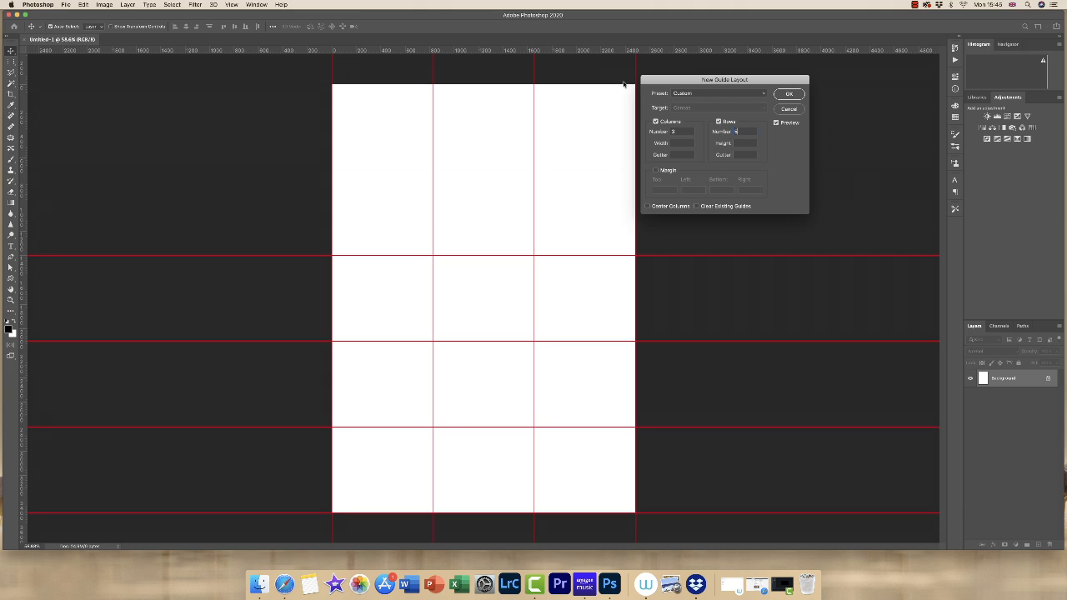
mouse_move(529, 173)
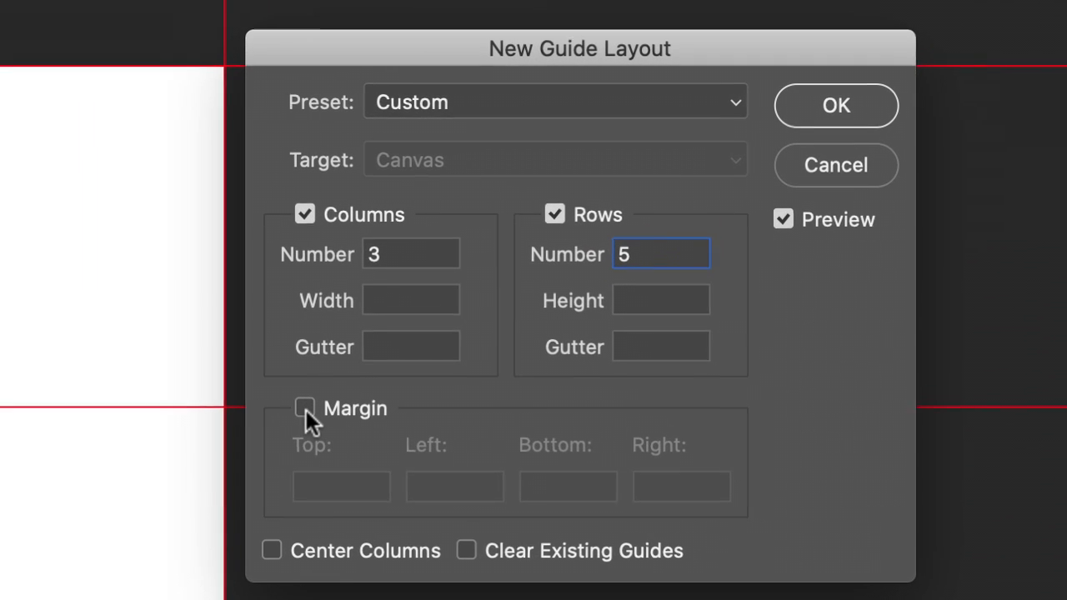
Step: Enable margins, set 20 px column and row gutters, and apply the guide grid
click(304, 408)
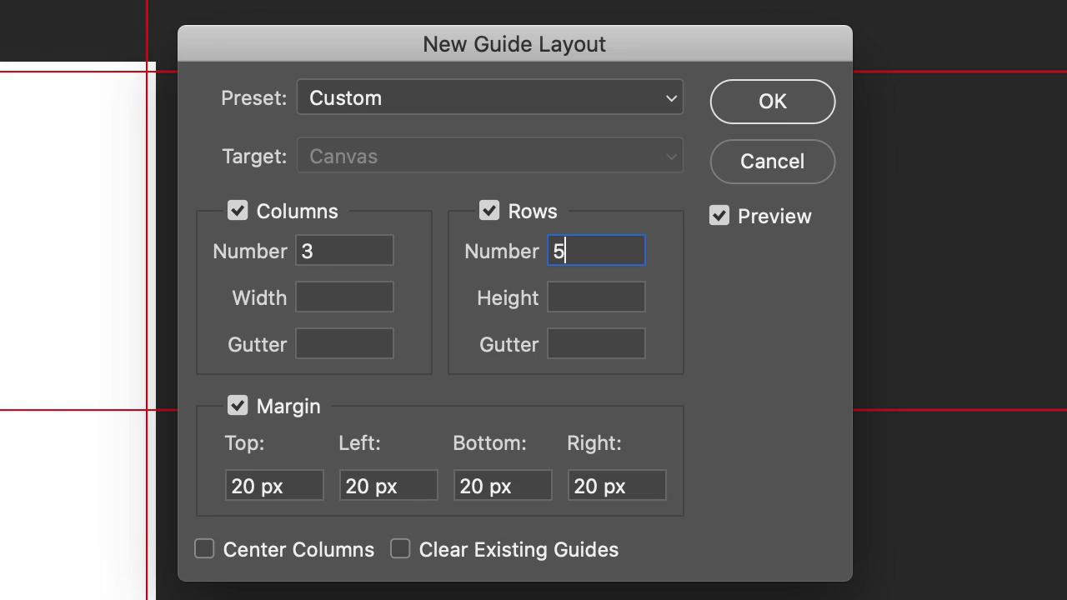
mouse_move(352, 344)
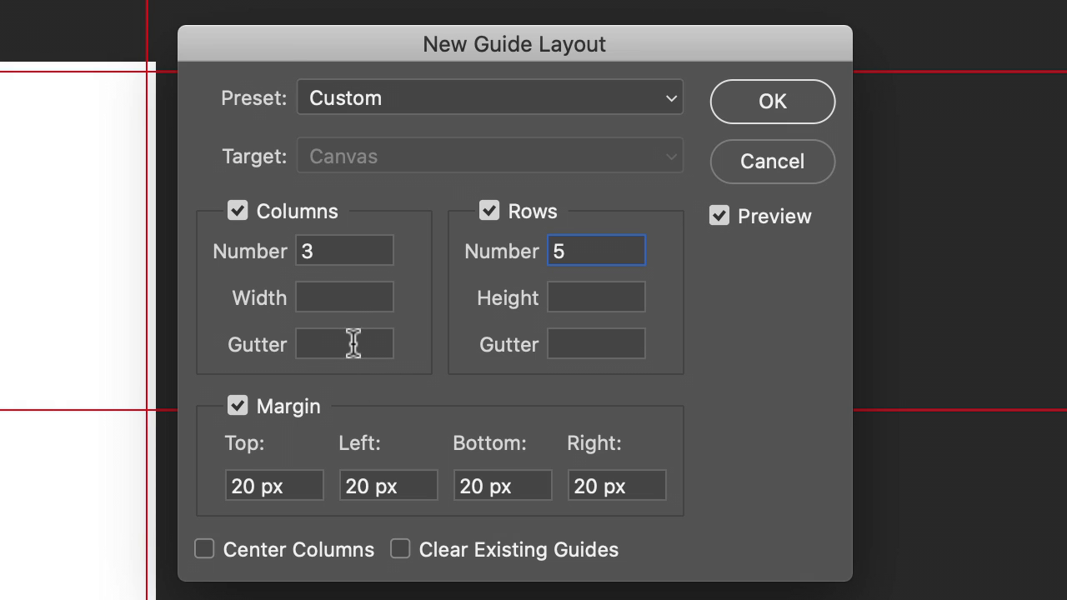
click(345, 343)
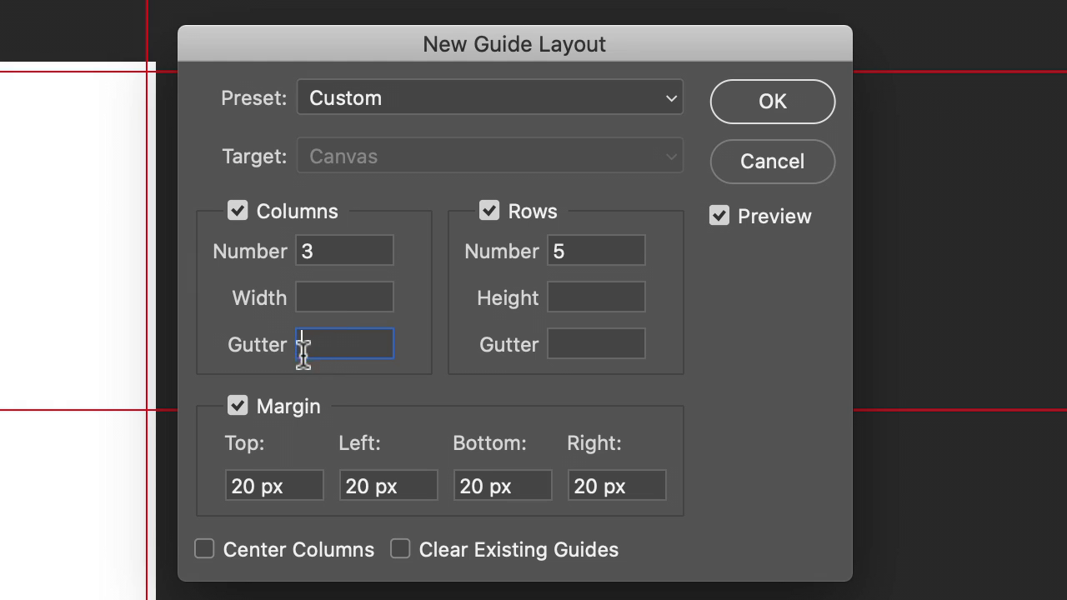
click(596, 343)
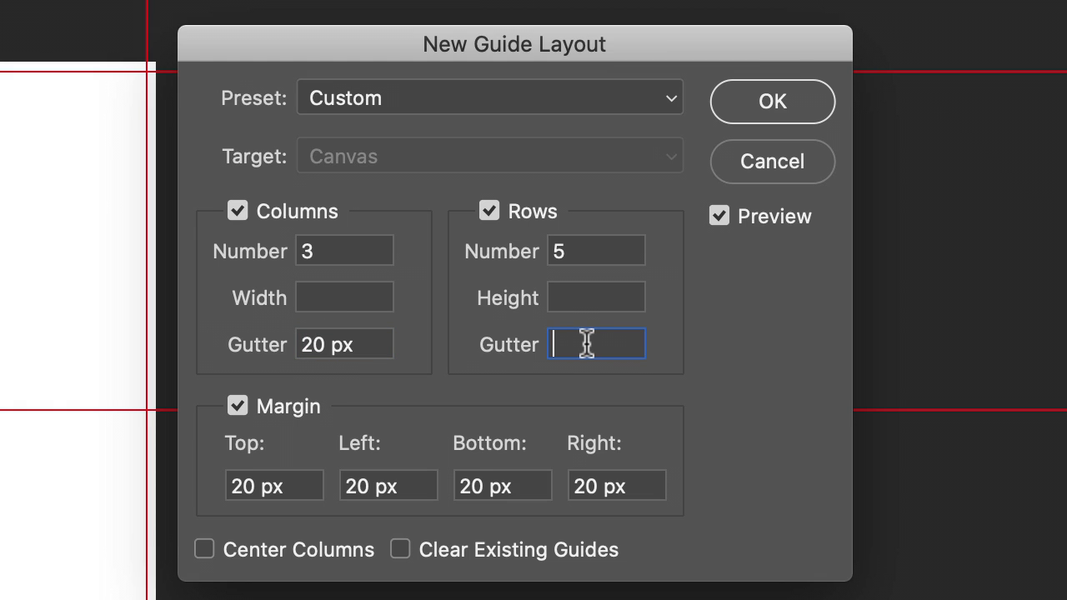
text(20)
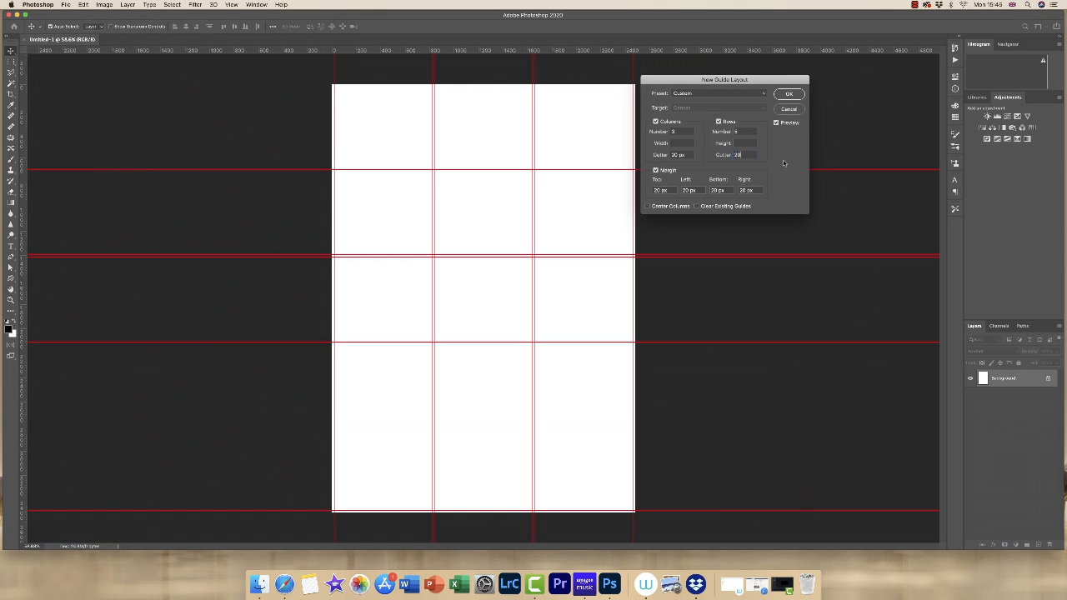
mouse_move(536, 177)
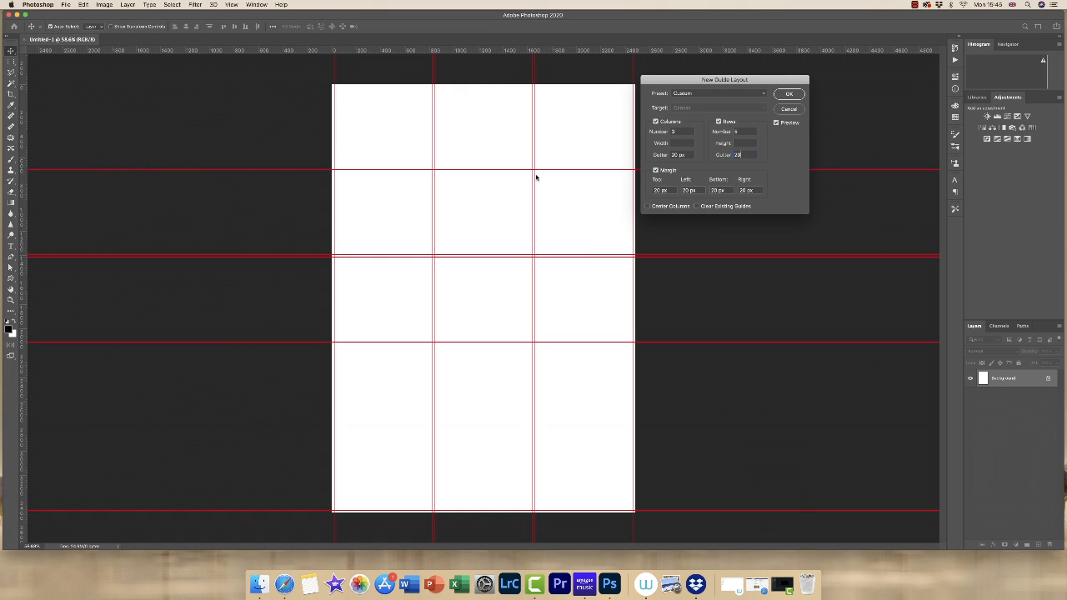
mouse_move(631, 253)
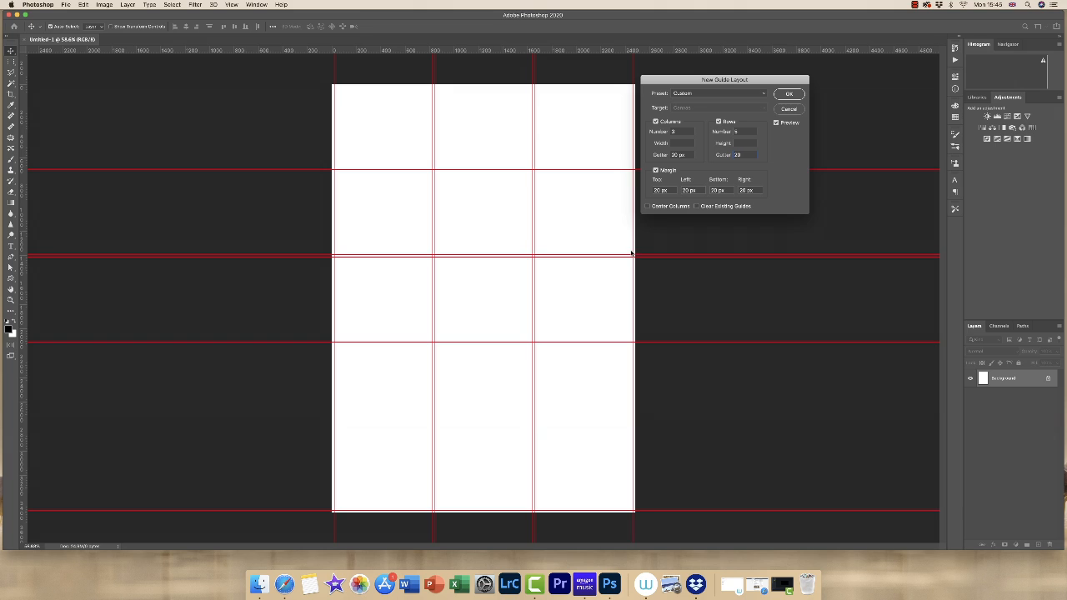
mouse_move(507, 250)
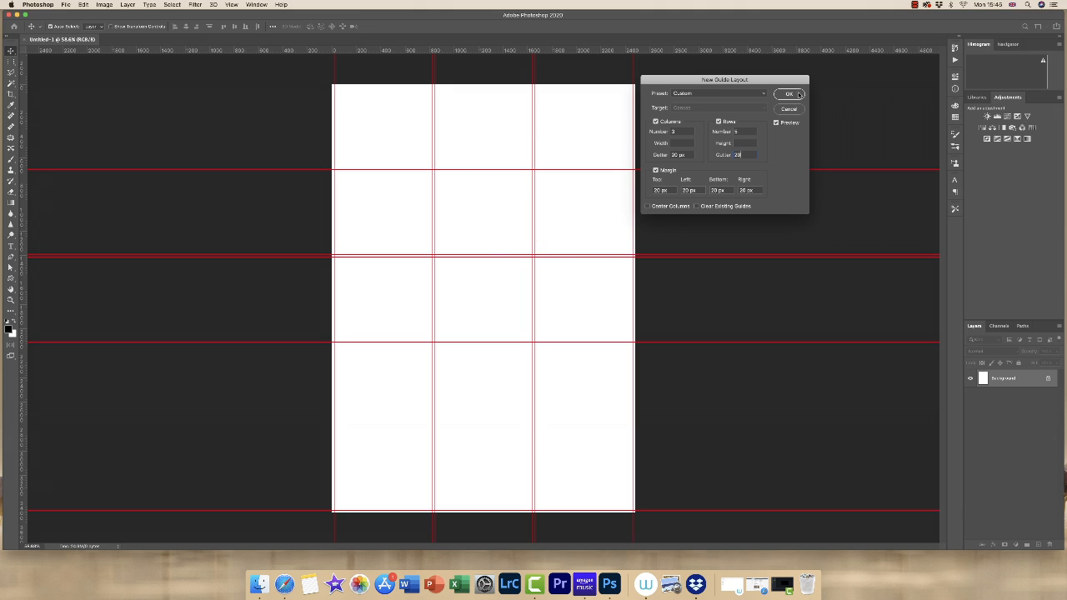
click(789, 92)
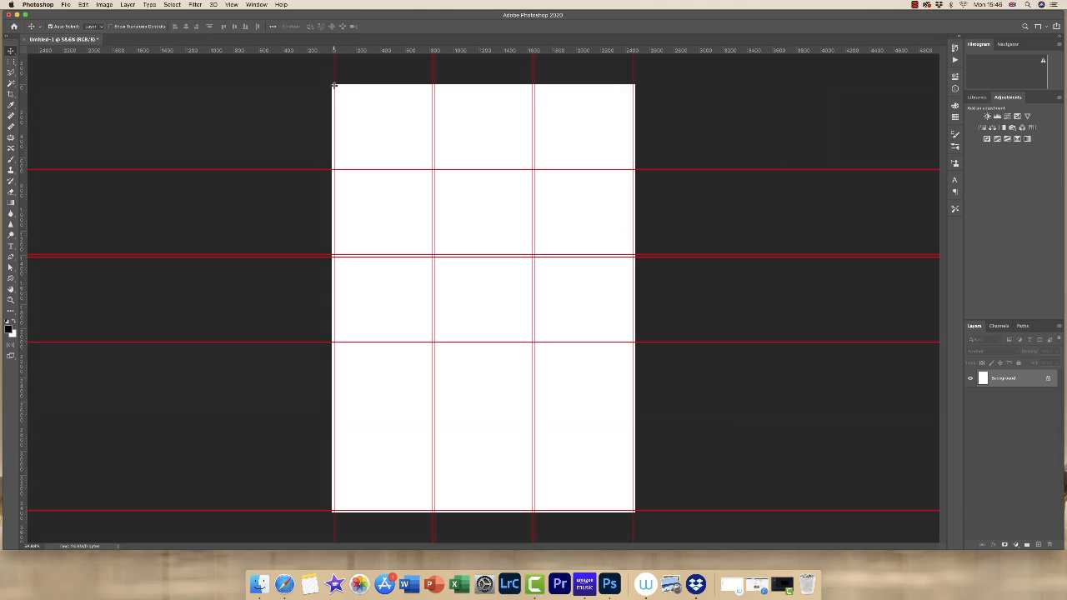
mouse_move(430, 169)
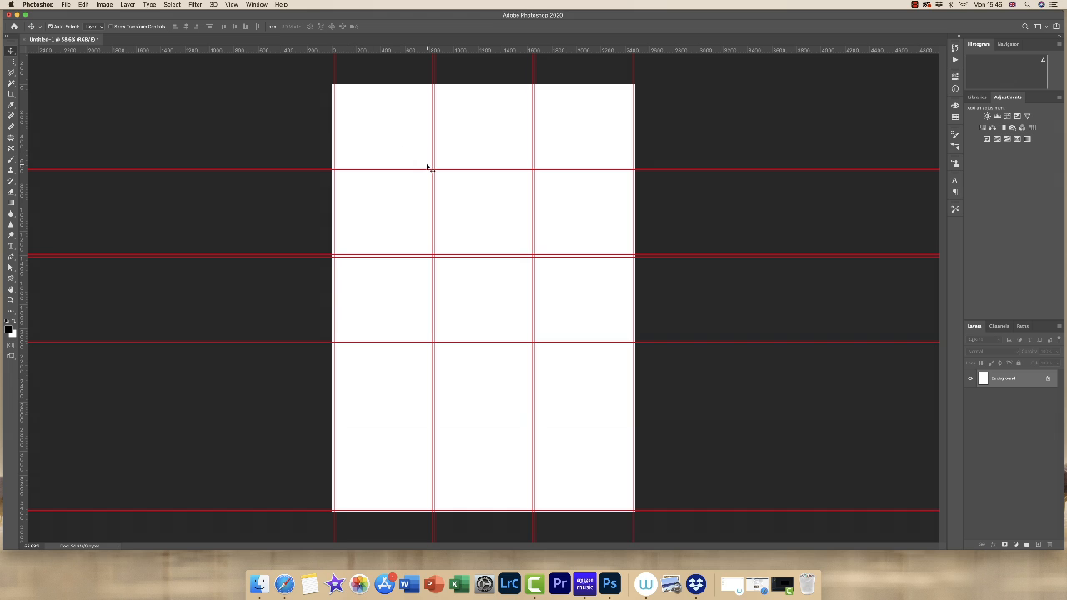
mouse_move(334, 83)
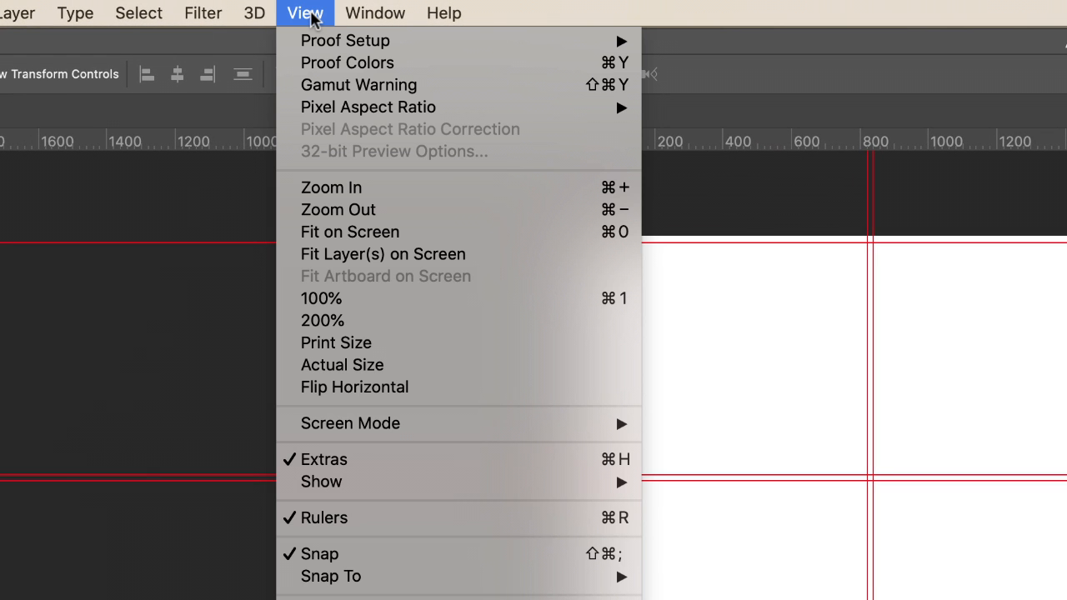
mouse_move(319, 553)
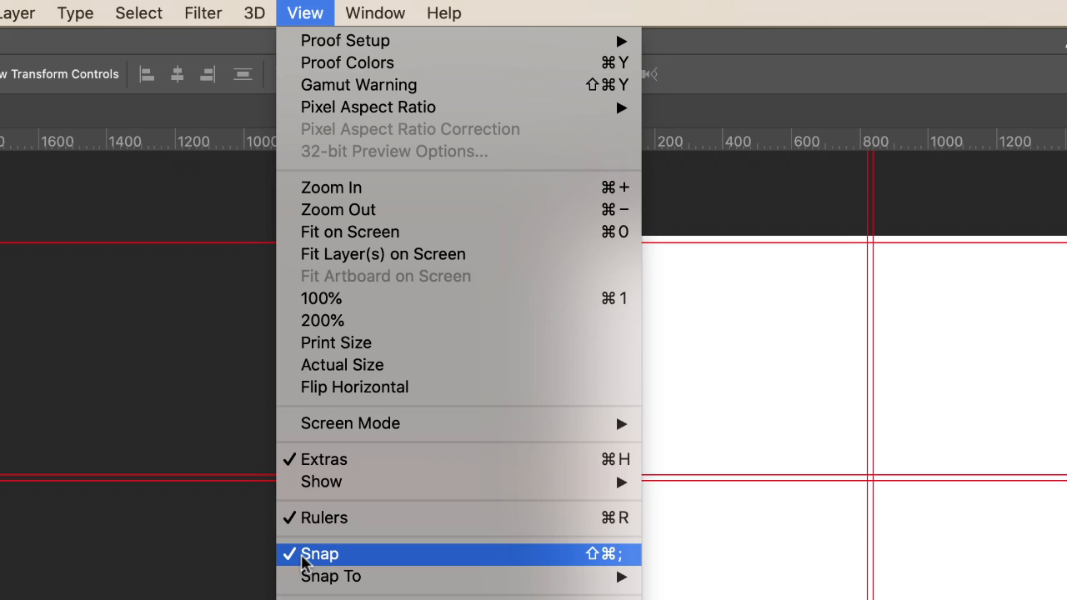
mouse_move(344, 564)
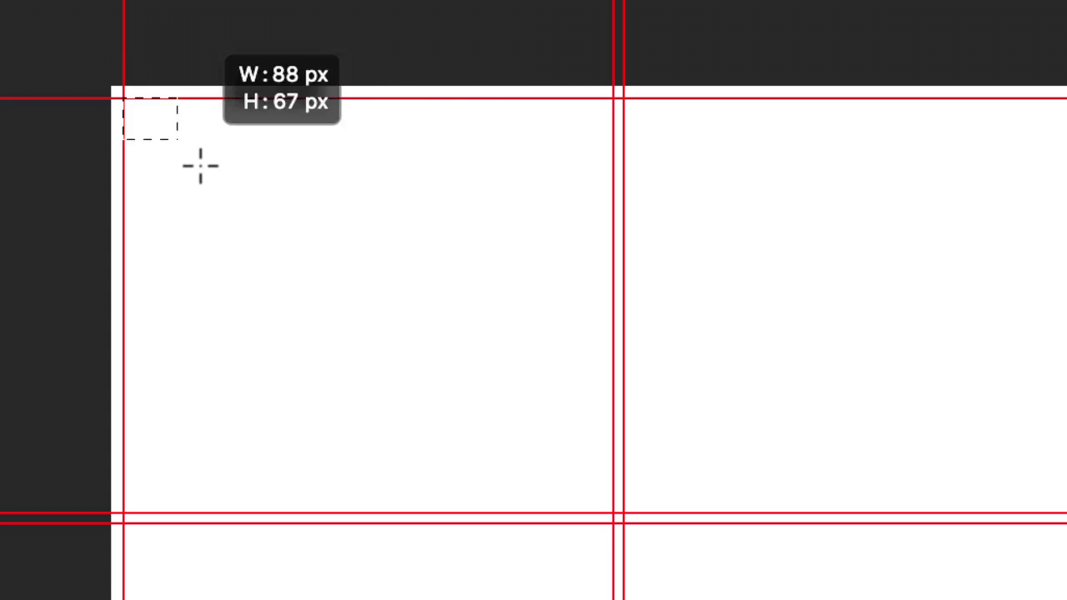
Step: Drag a marquee from the top-left guide corner to the first cell's bottom-right corner
drag(126, 100, 615, 516)
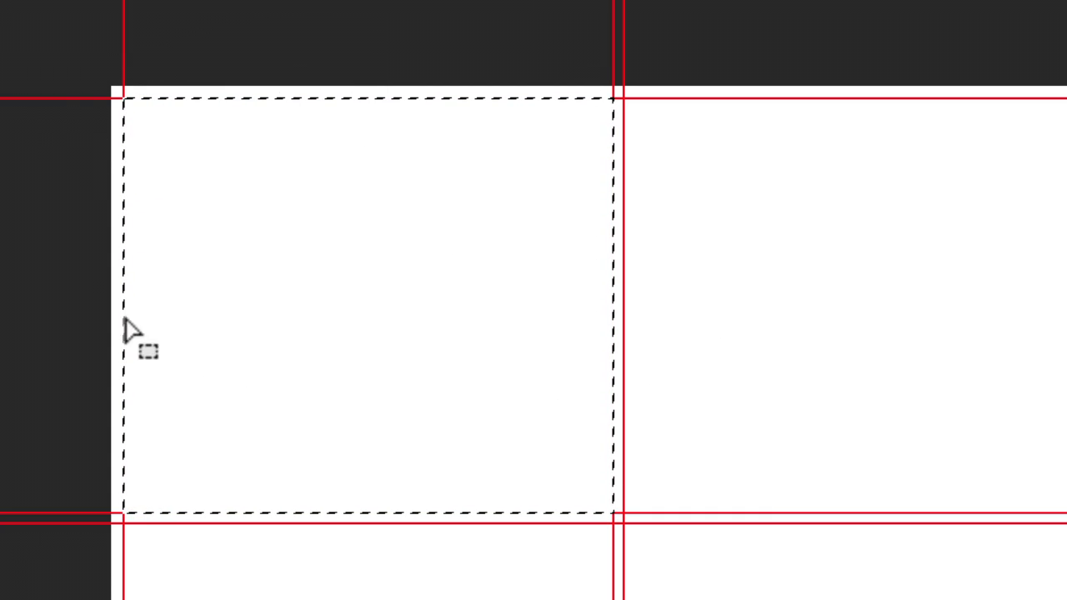
mouse_move(437, 183)
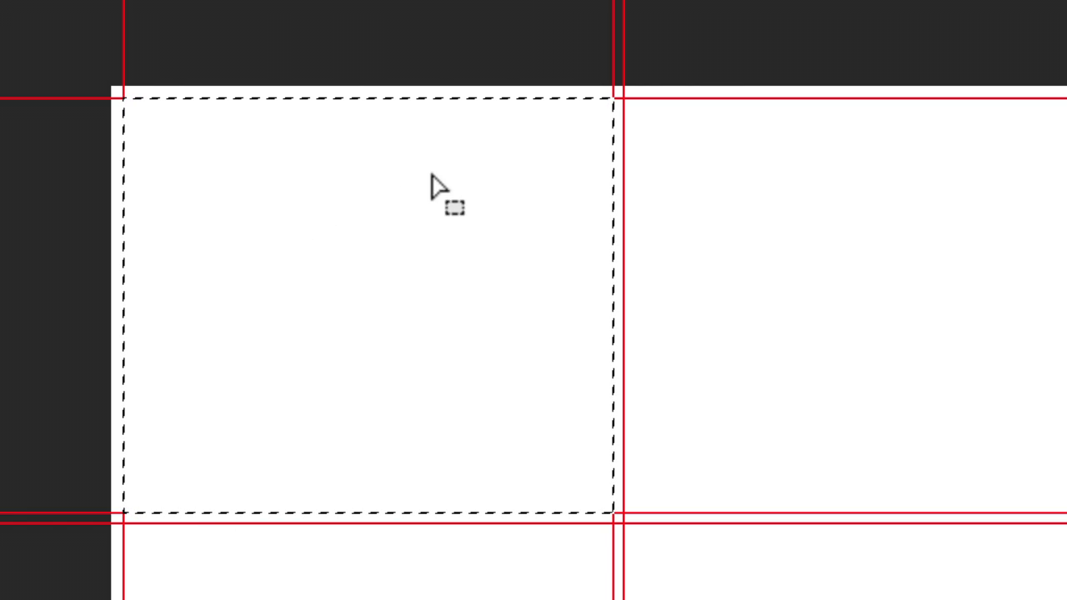
mouse_move(613, 121)
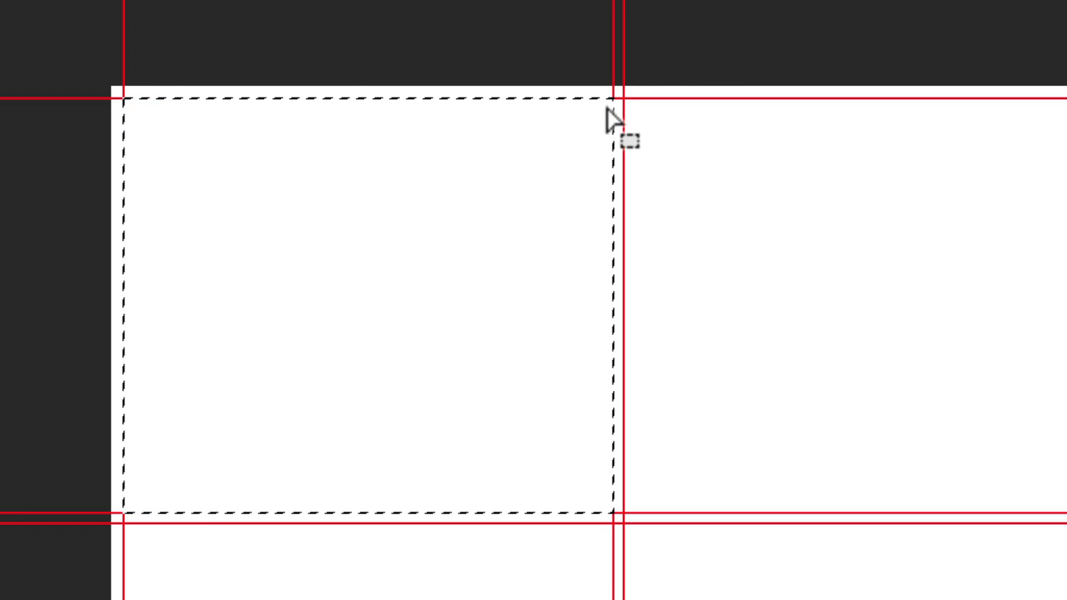
mouse_move(600, 523)
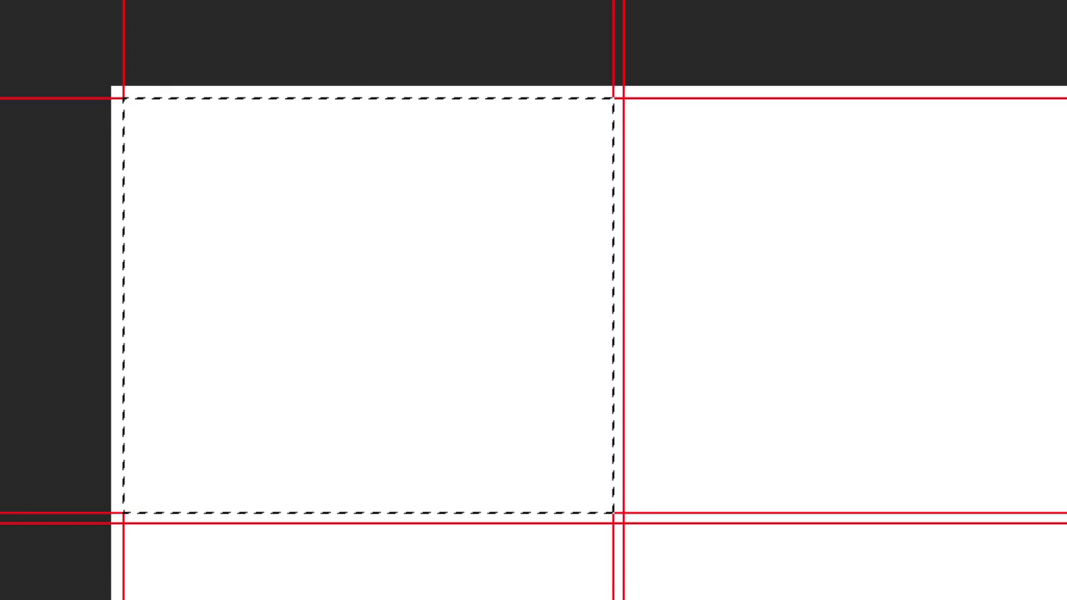
mouse_move(460, 237)
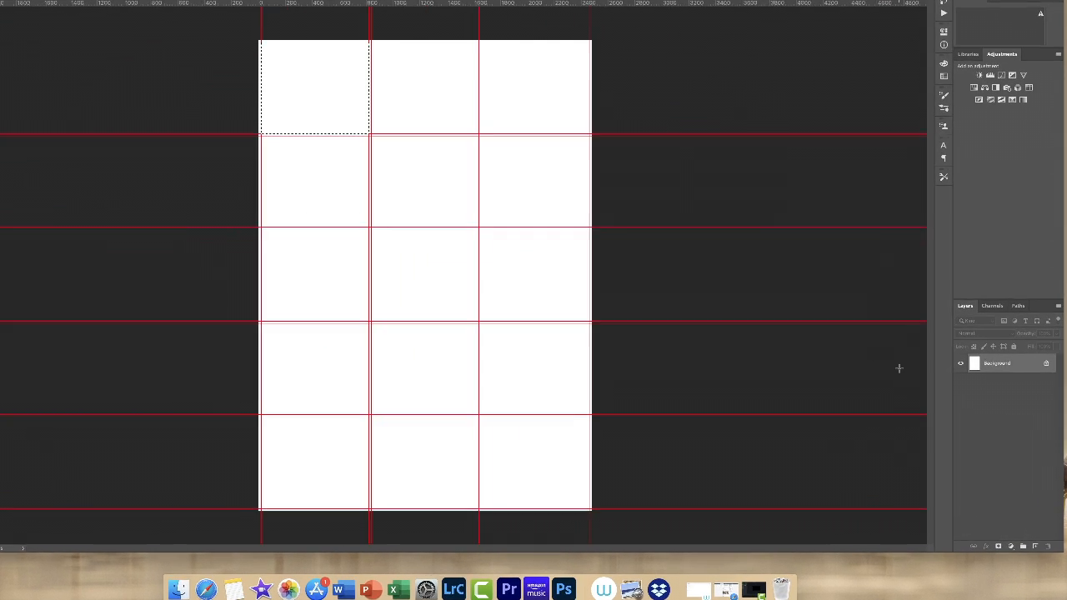
click(955, 574)
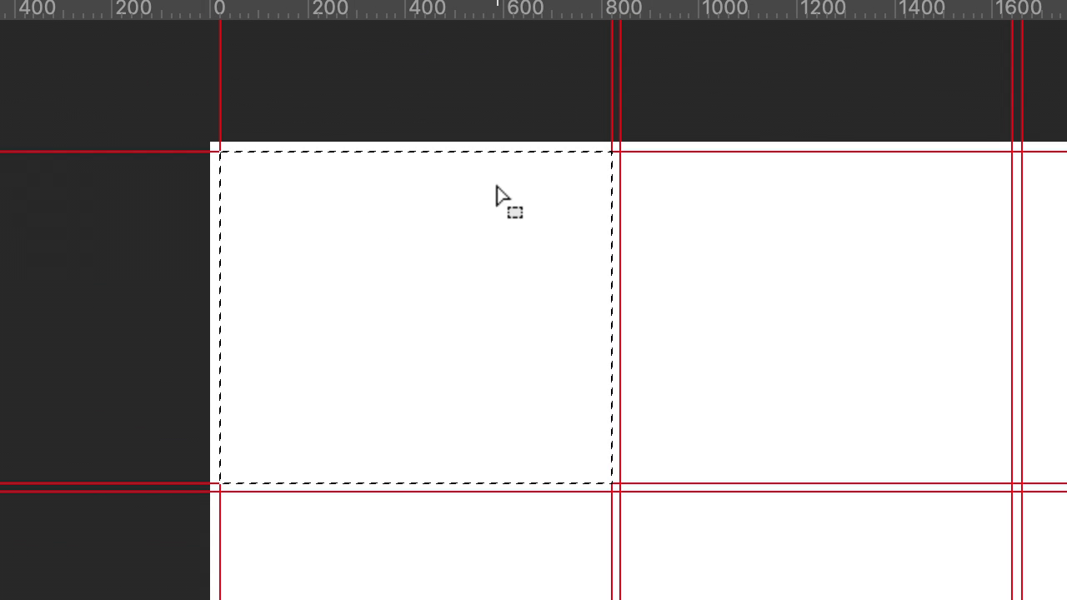
mouse_move(388, 330)
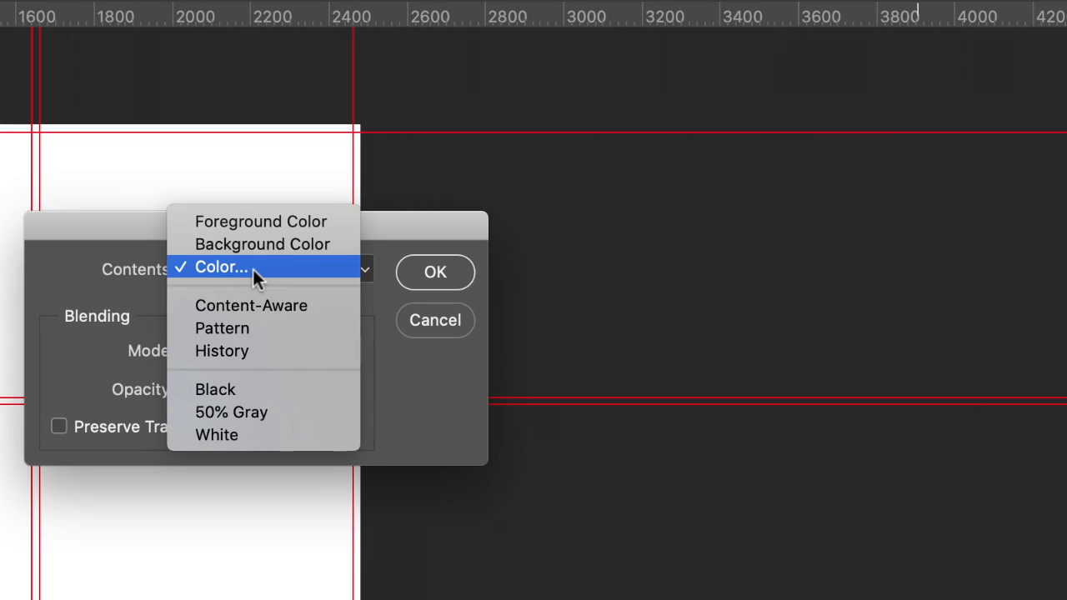
Step: Fill the selection with bright red (fb0404) chosen in the Color Picker
click(221, 266)
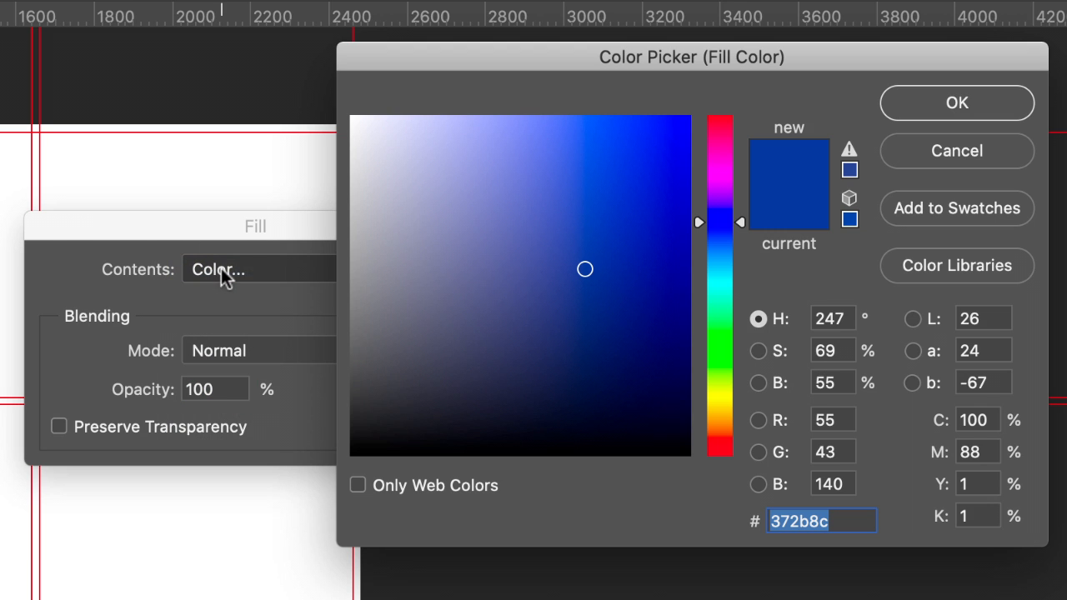
click(554, 356)
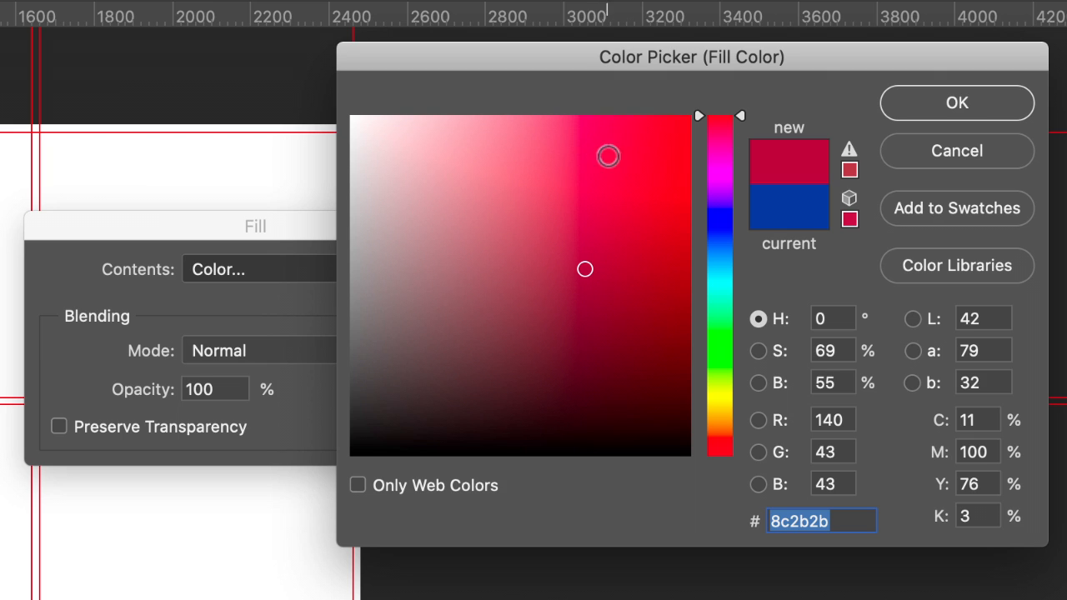
click(585, 269)
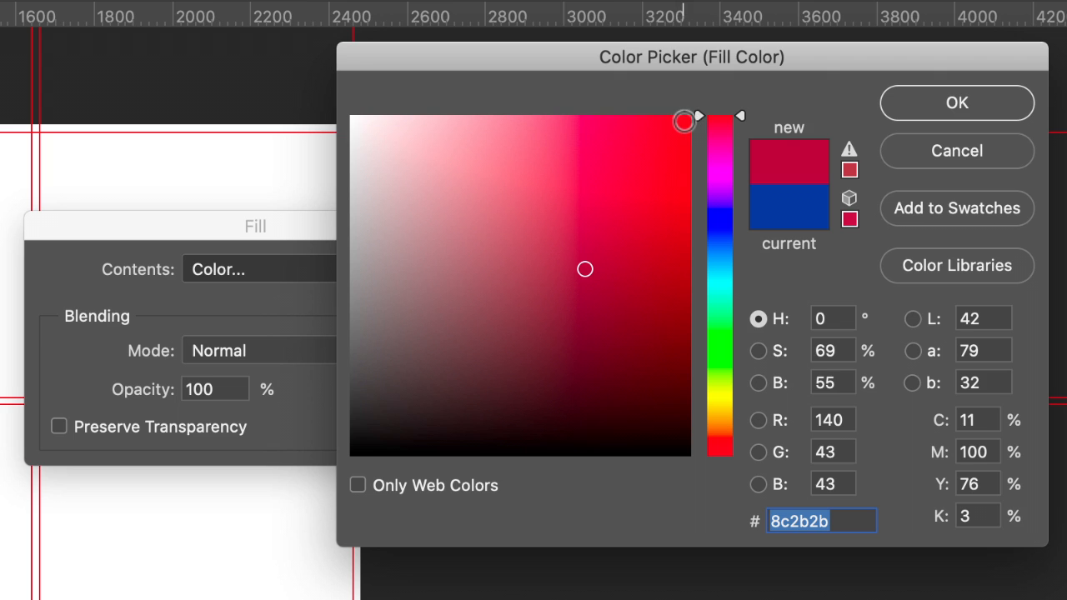
click(679, 124)
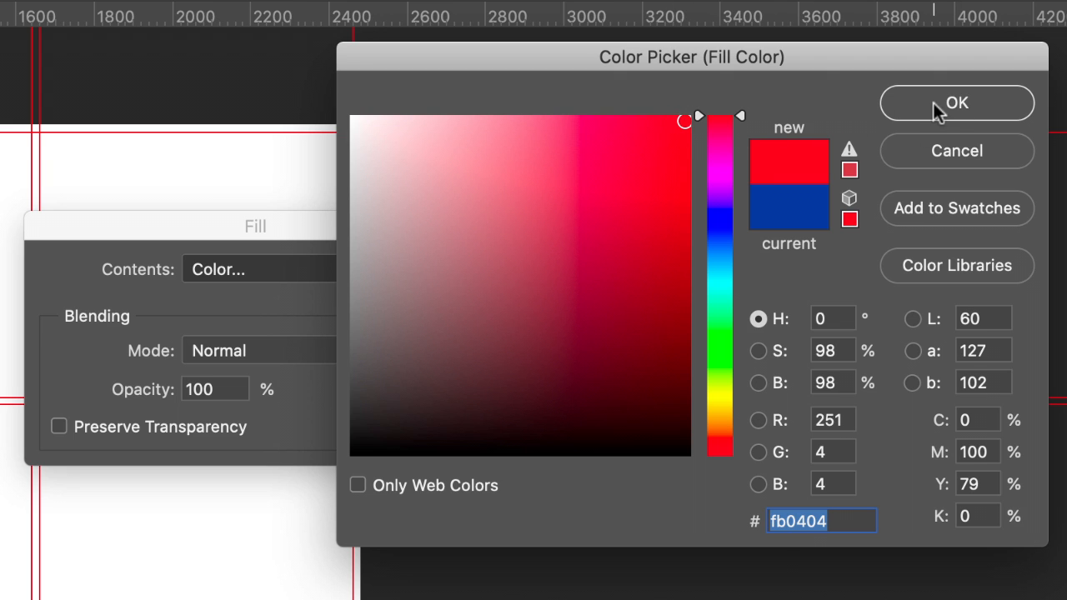
click(956, 103)
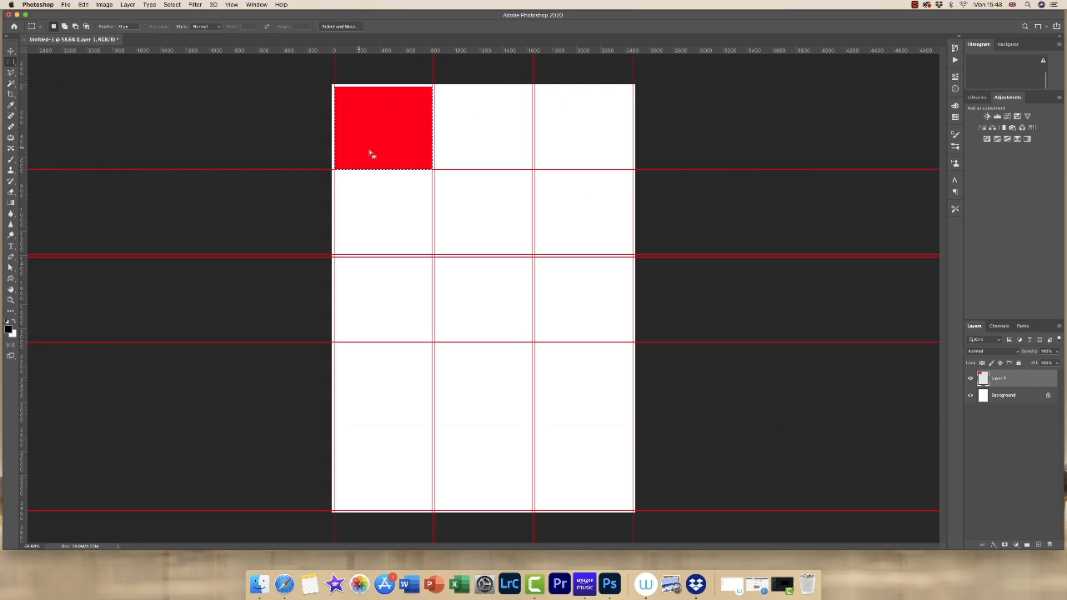
mouse_move(447, 120)
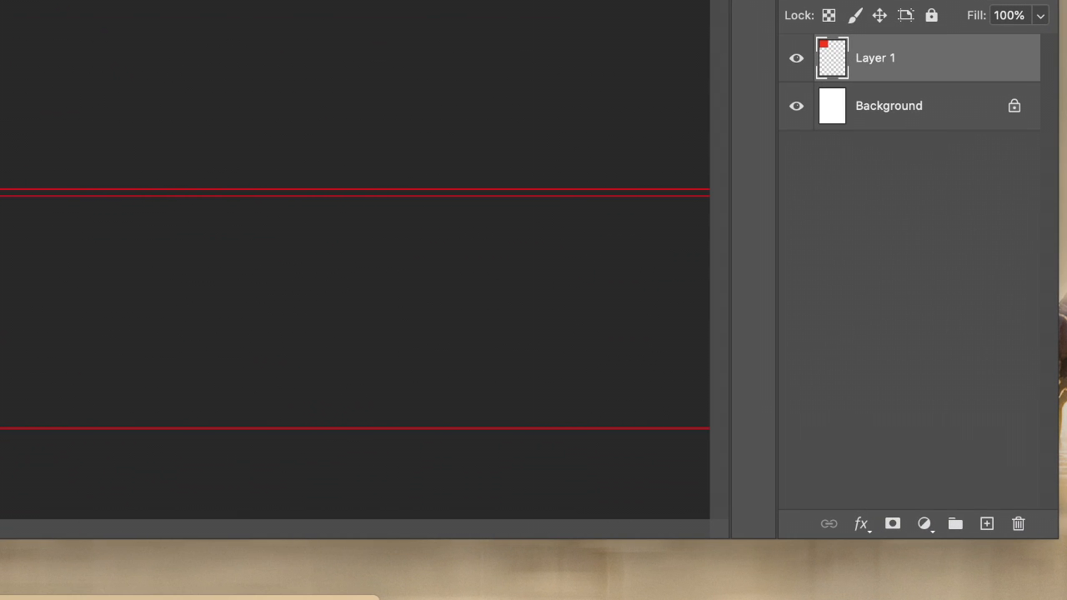
Step: Fill the top-middle cell orange and the top-right cell bright yellow
click(986, 524)
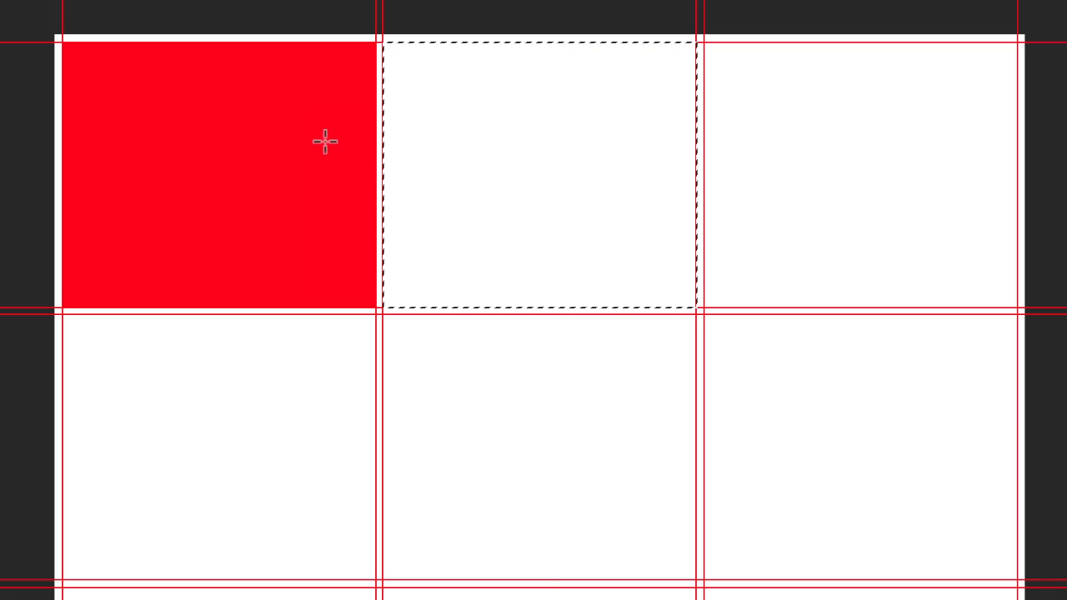
mouse_move(491, 171)
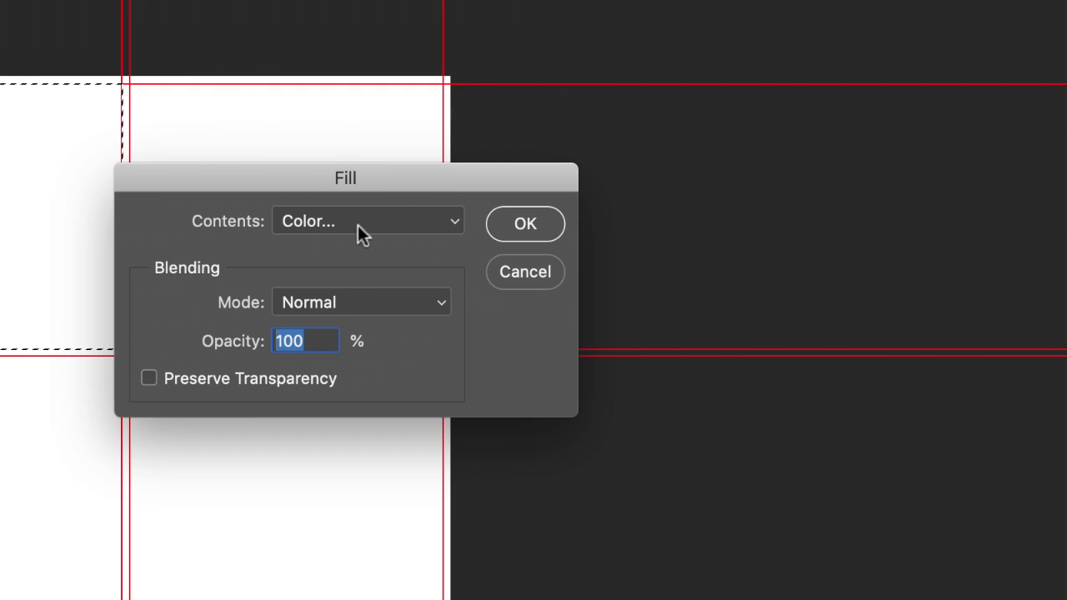
click(367, 221)
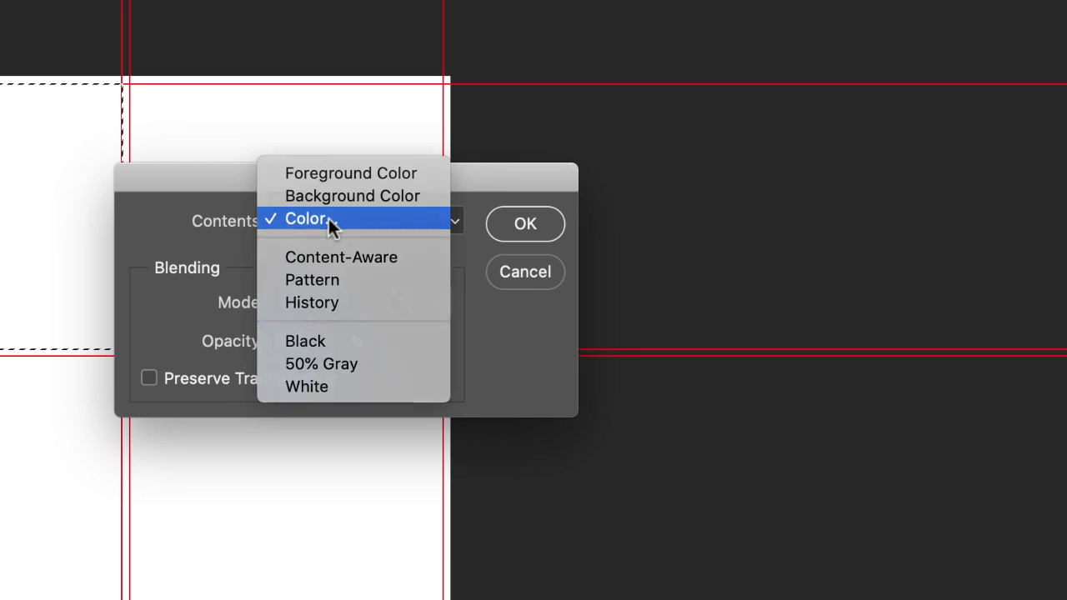
click(306, 218)
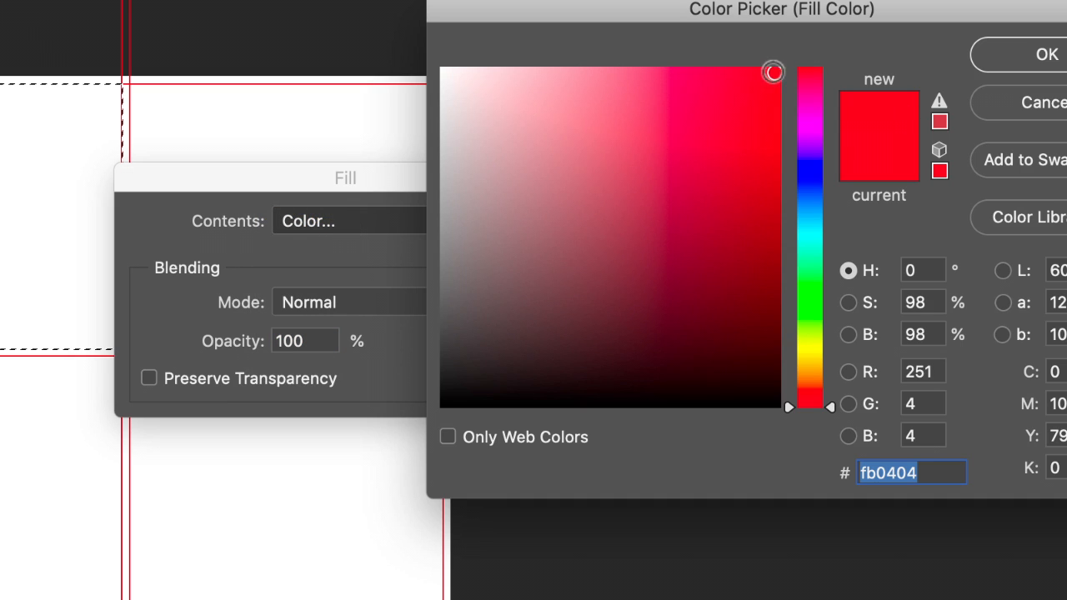
mouse_move(858, 392)
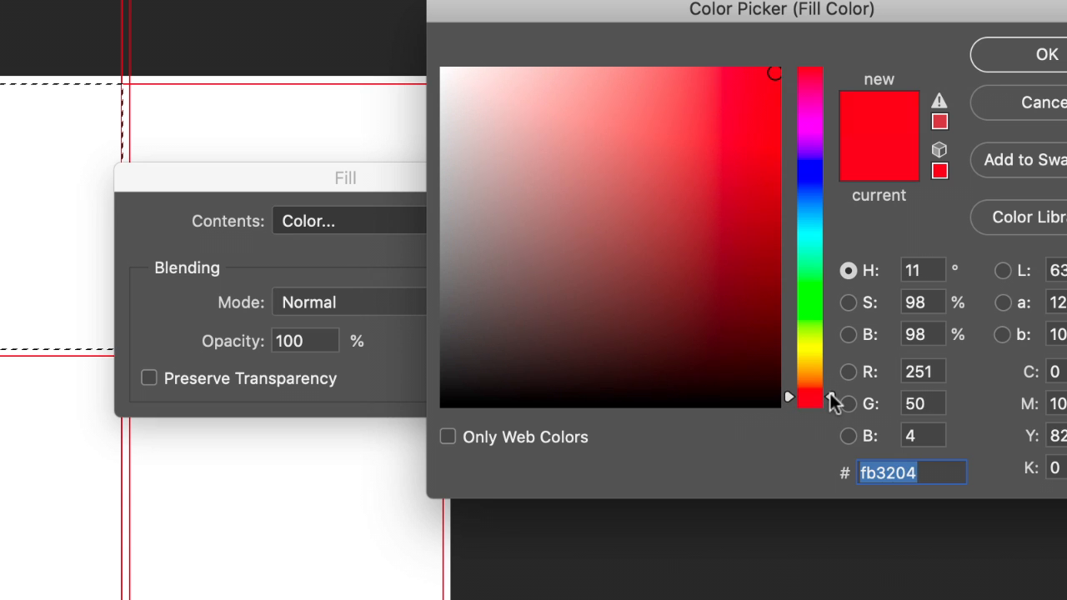
drag(812, 396, 813, 373)
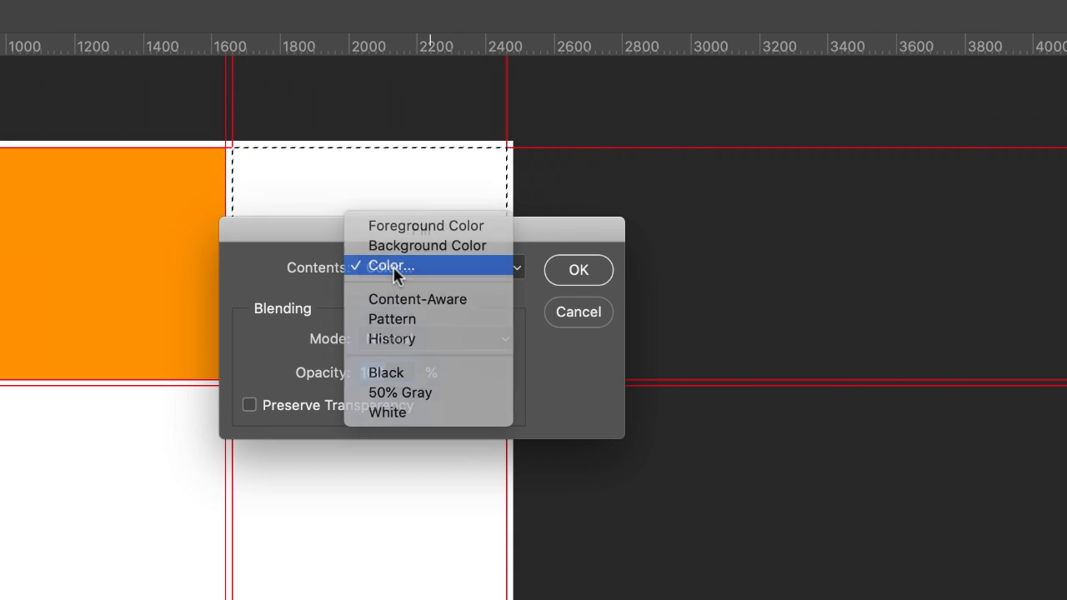
click(390, 265)
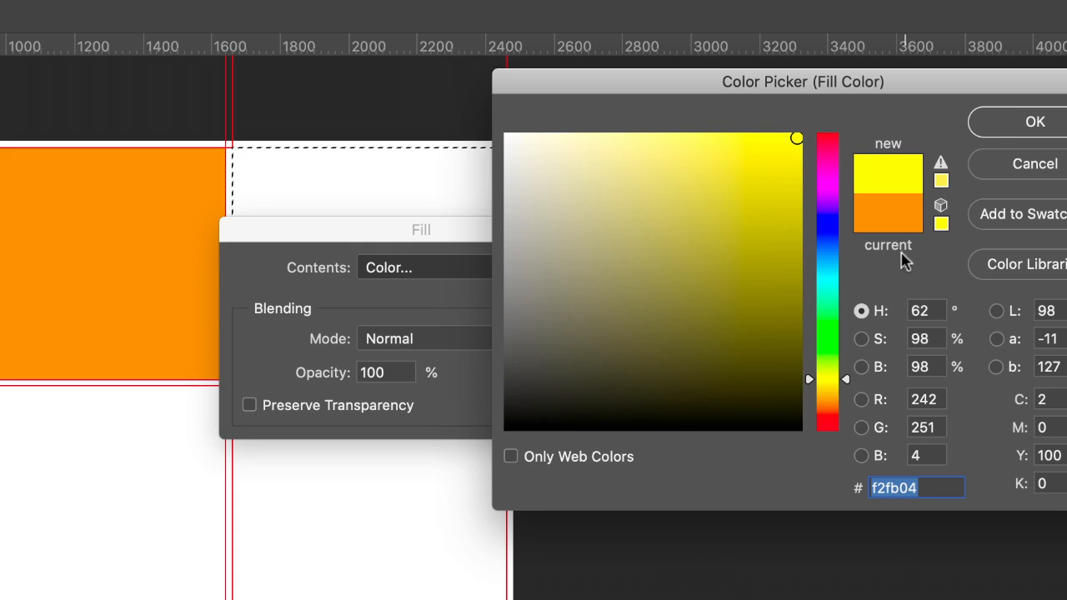
click(1035, 121)
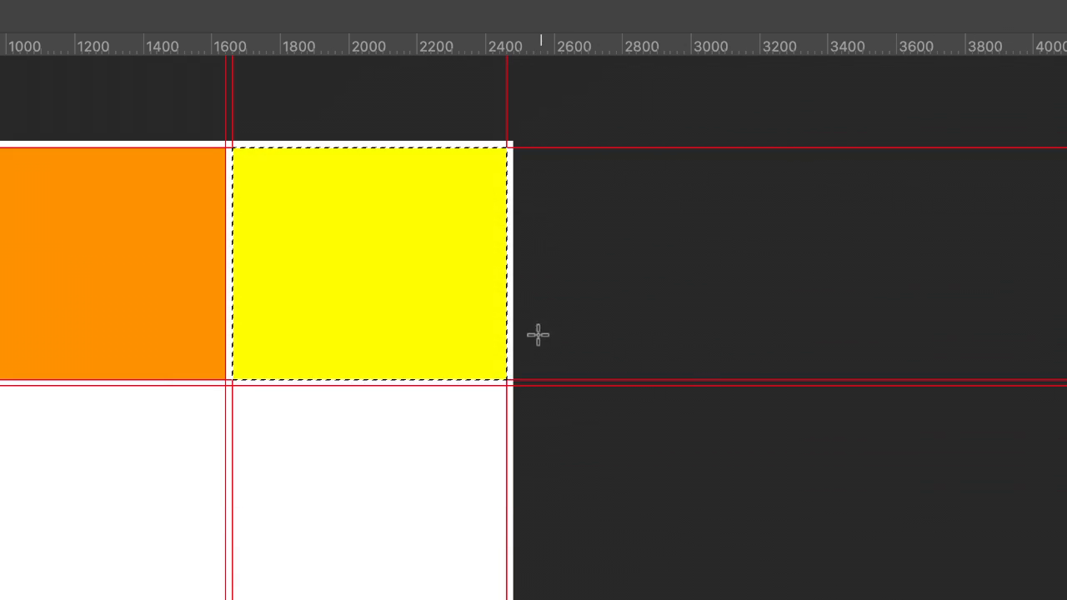
mouse_move(371, 354)
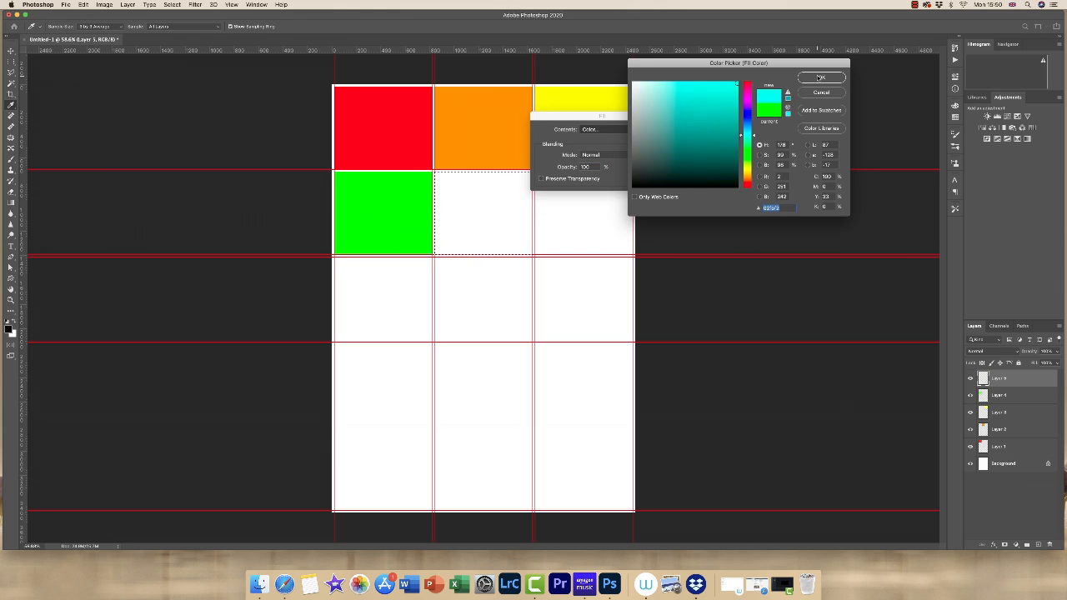
Step: Confirm colour fills for the remaining cells, including cyan and pale green
click(821, 78)
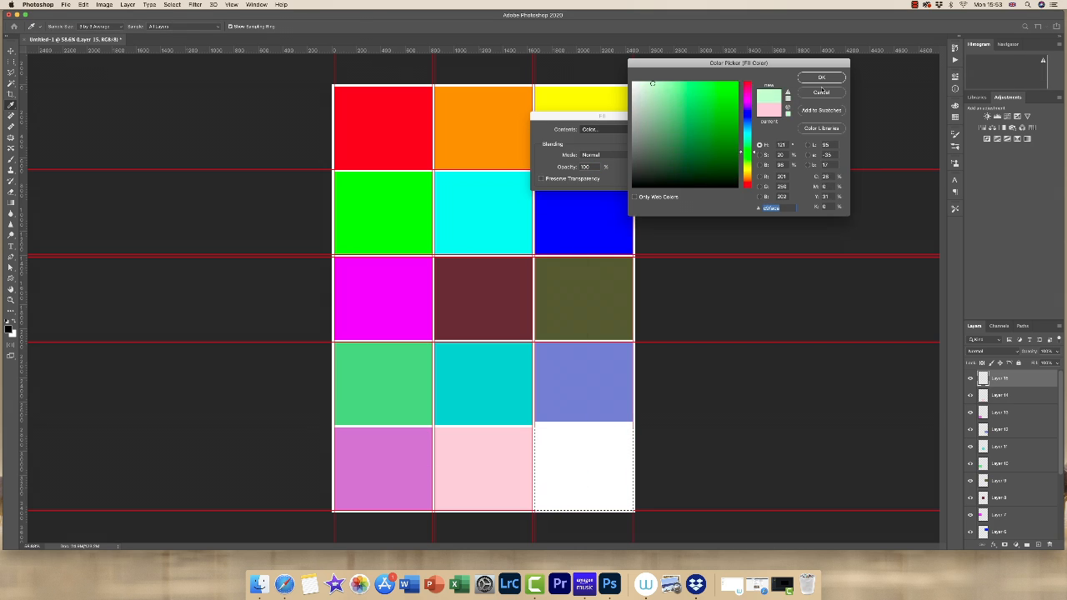
click(821, 76)
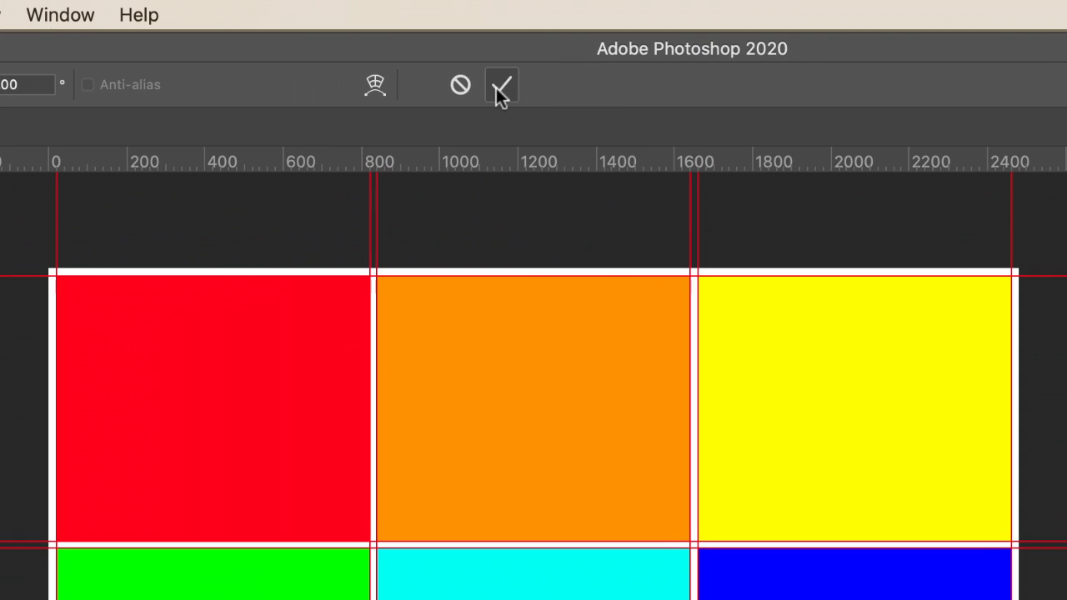
Step: Commit placement of the Piggy with Money photo on the canvas
click(500, 84)
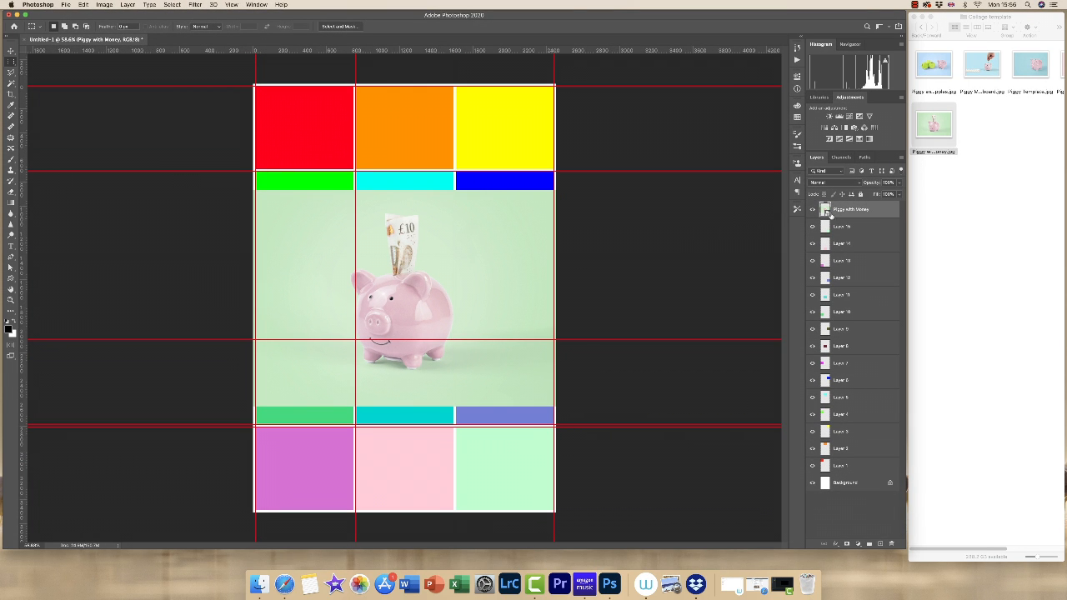
mouse_move(757, 219)
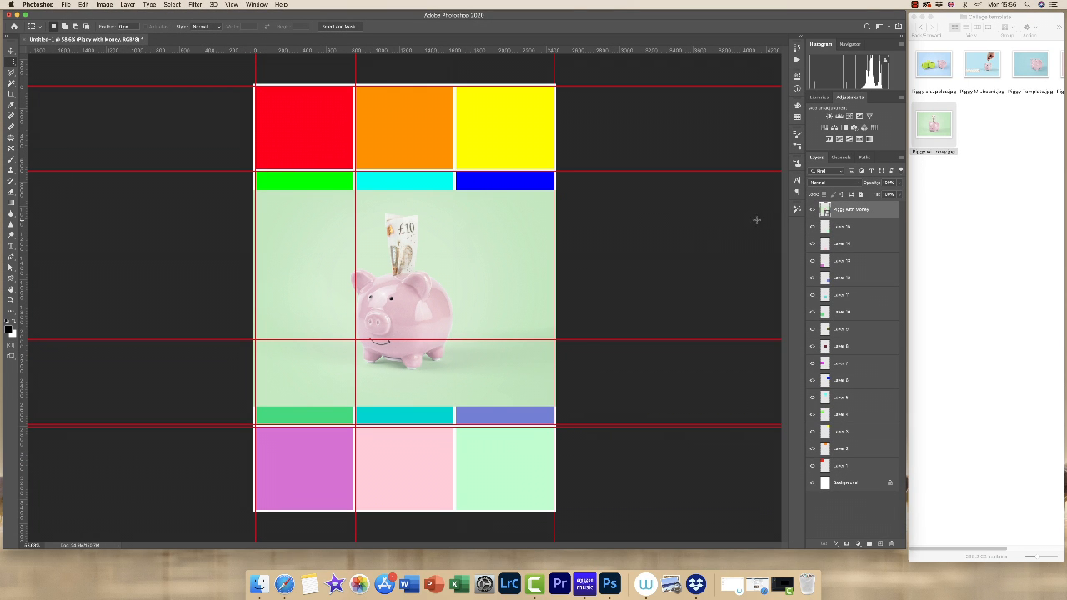
mouse_move(658, 100)
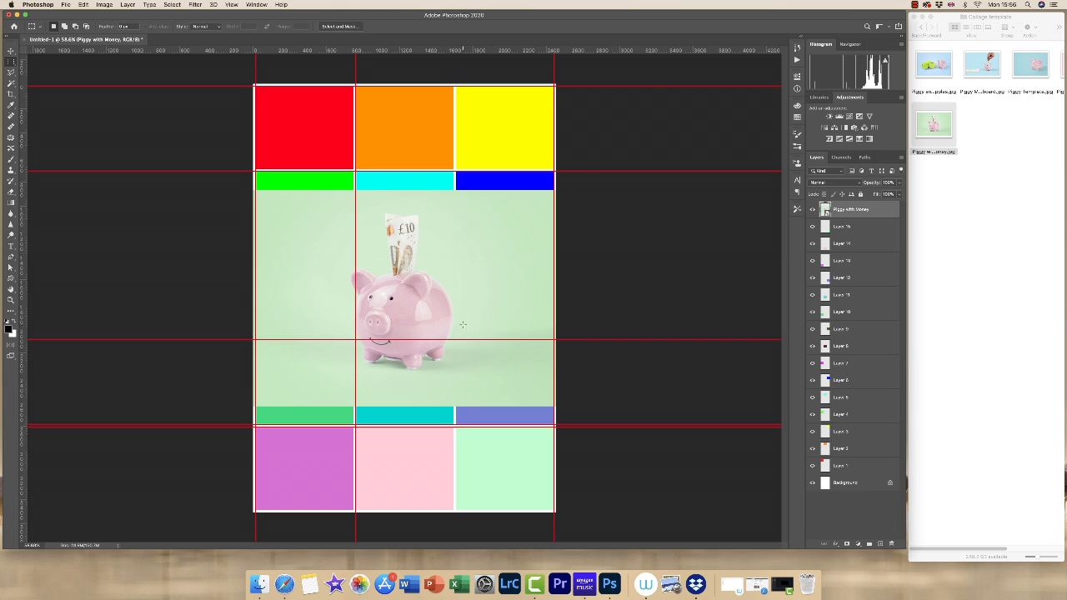
mouse_move(447, 297)
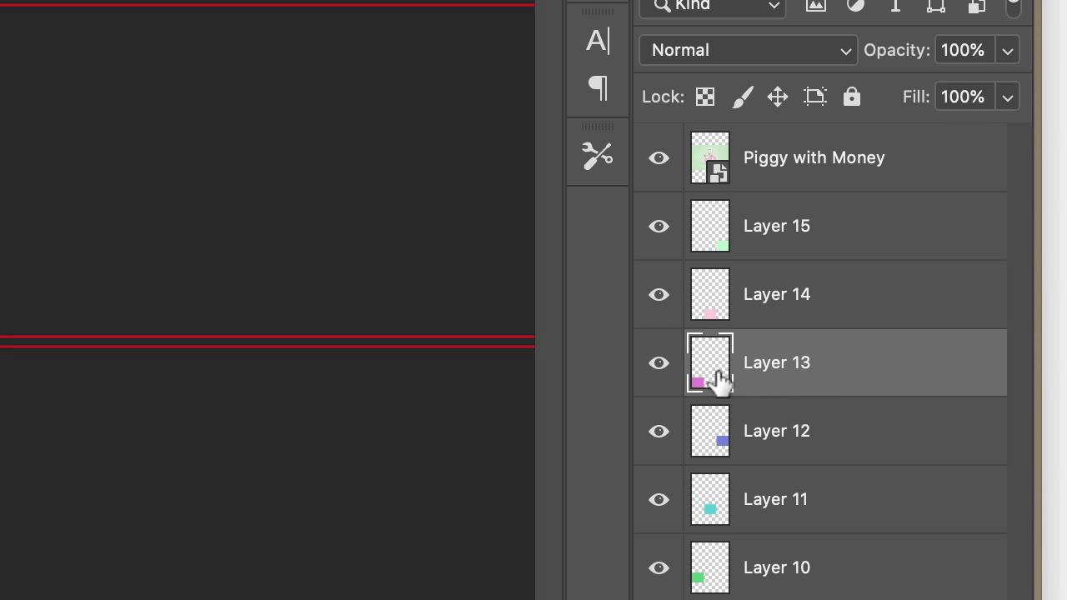
Step: Drag the Piggy with Money layer down to sit above Layer 13
click(813, 158)
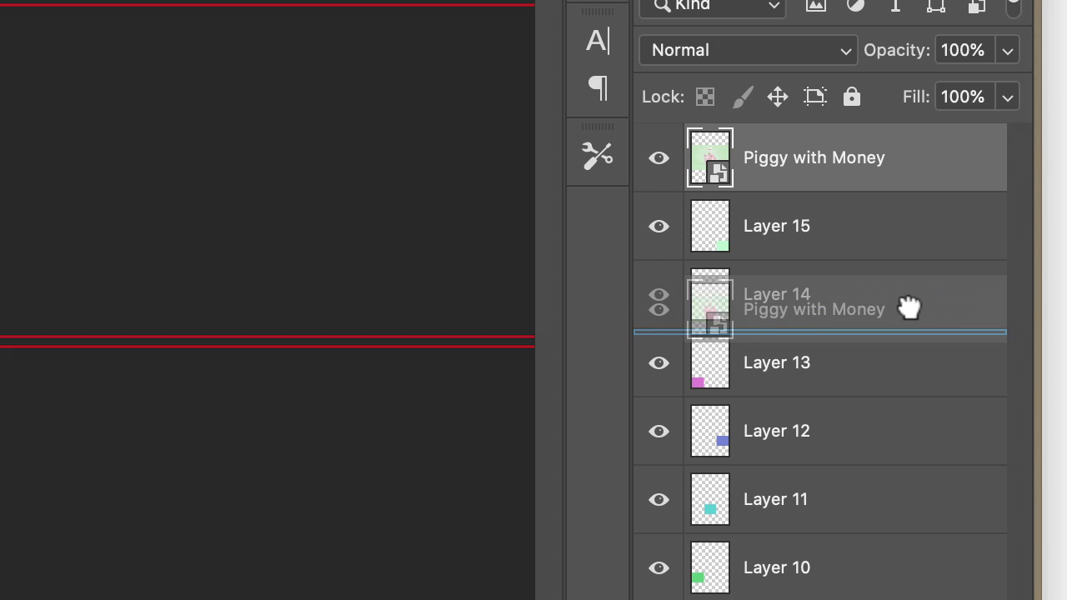
drag(834, 156, 834, 305)
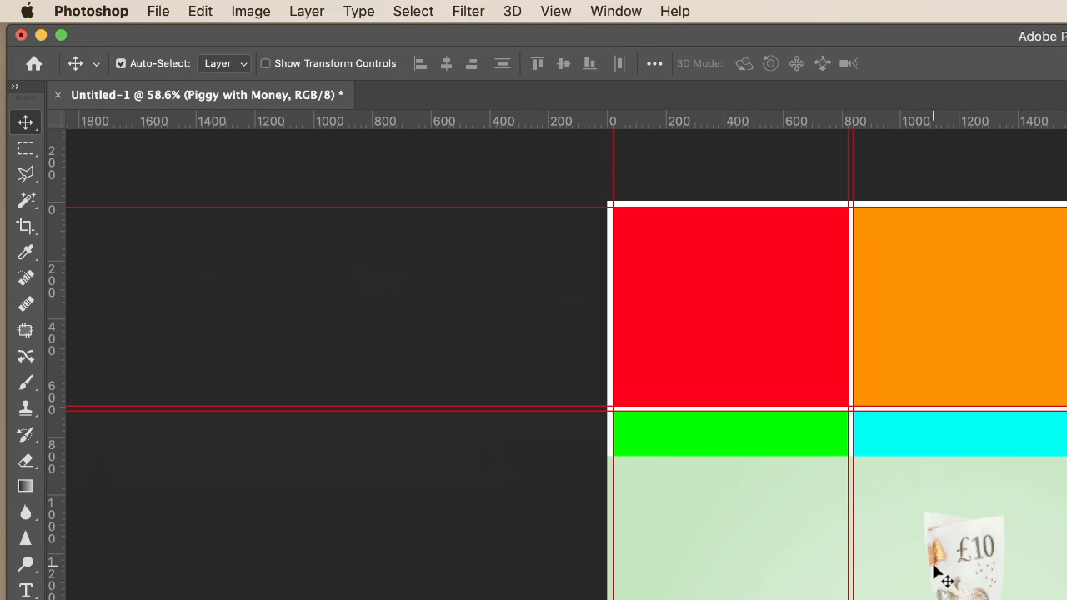
mouse_move(25, 122)
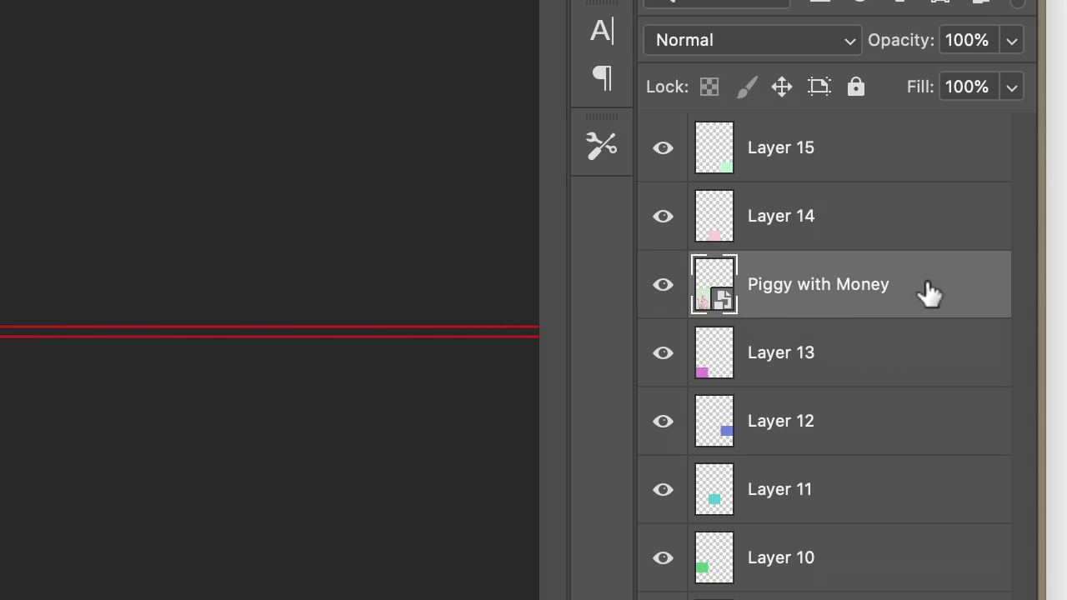
Step: Clip the Piggy with Money layer to the bottom-left cell and center the pig's face in it
right_click(818, 285)
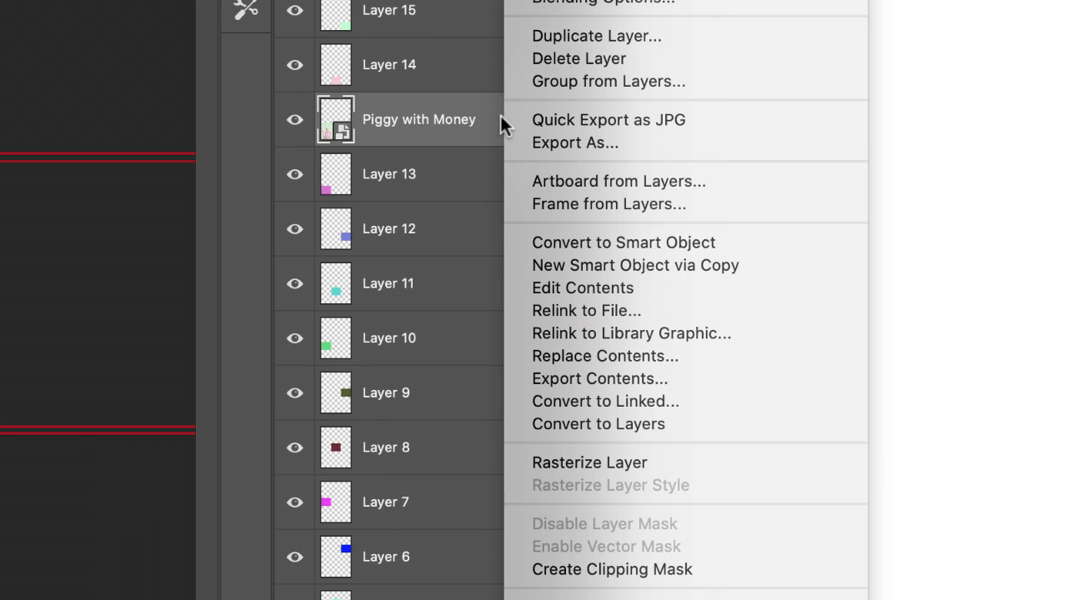
mouse_move(604, 570)
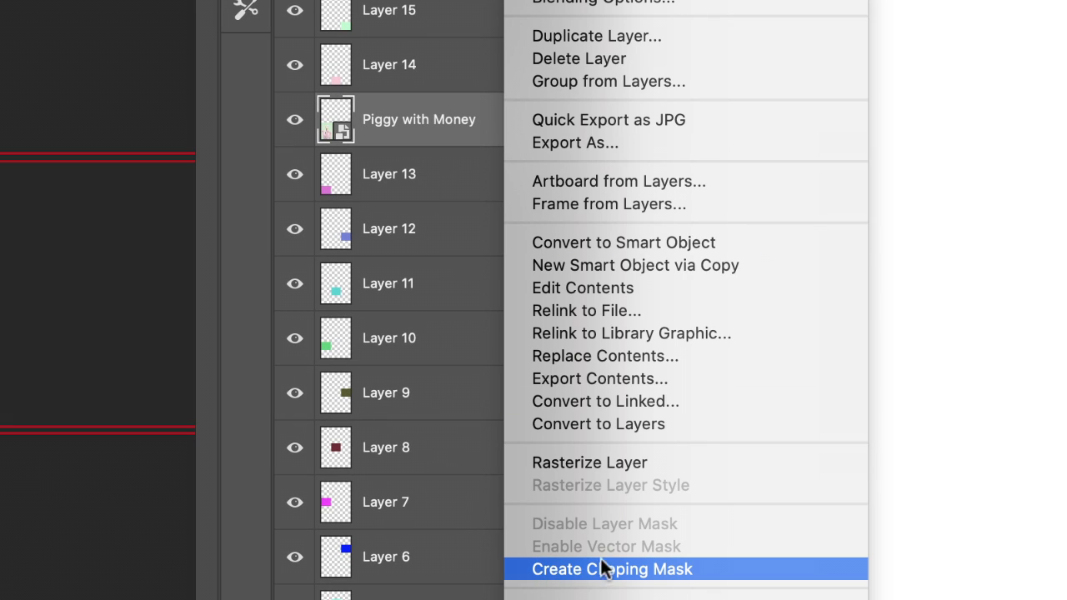
click(612, 569)
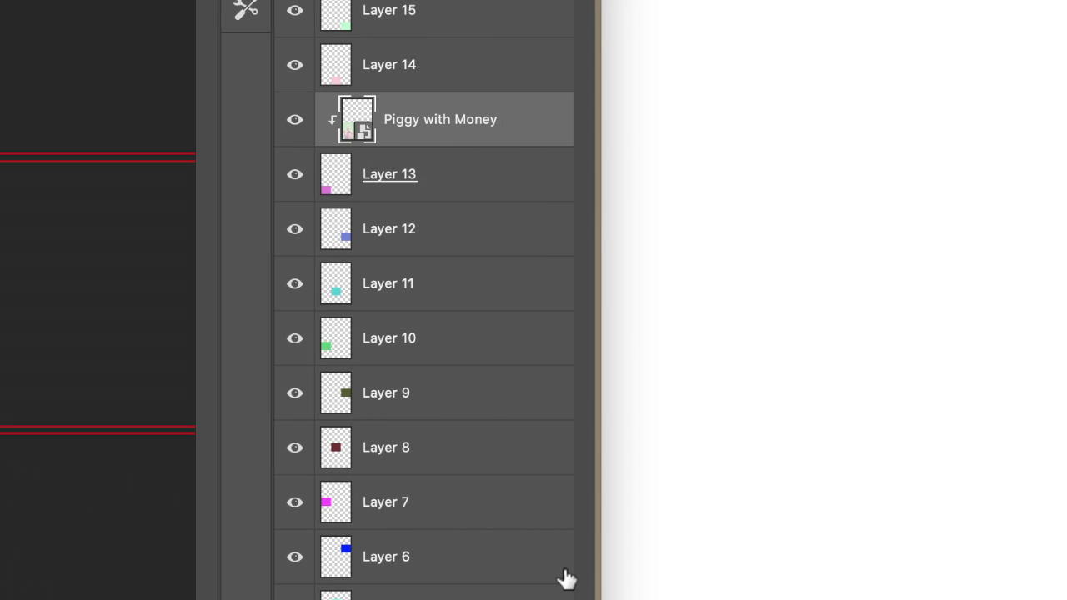
mouse_move(342, 135)
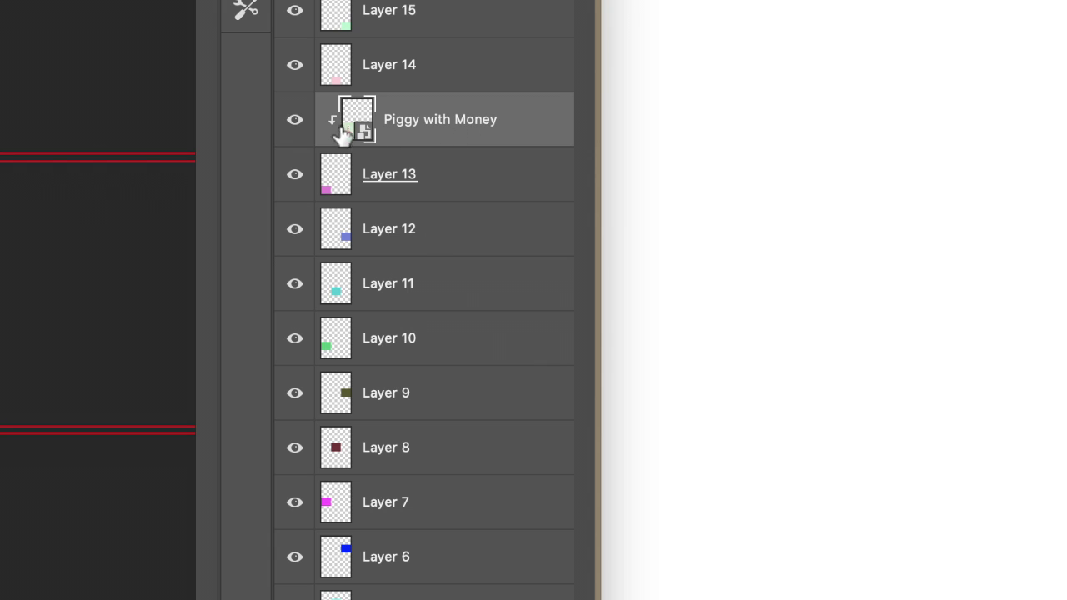
mouse_move(386, 166)
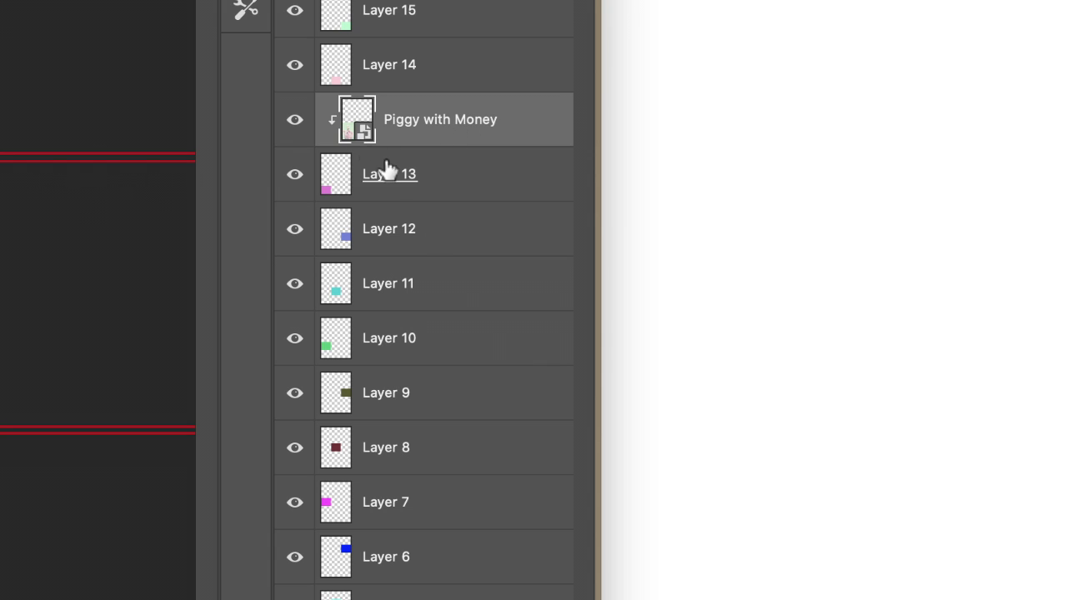
mouse_move(327, 196)
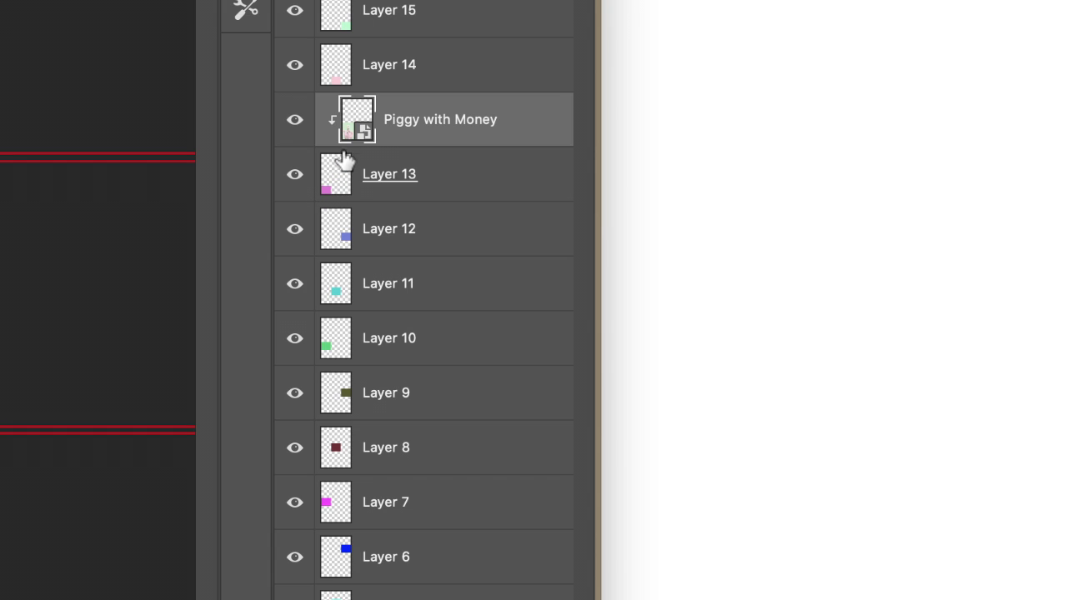
mouse_move(350, 141)
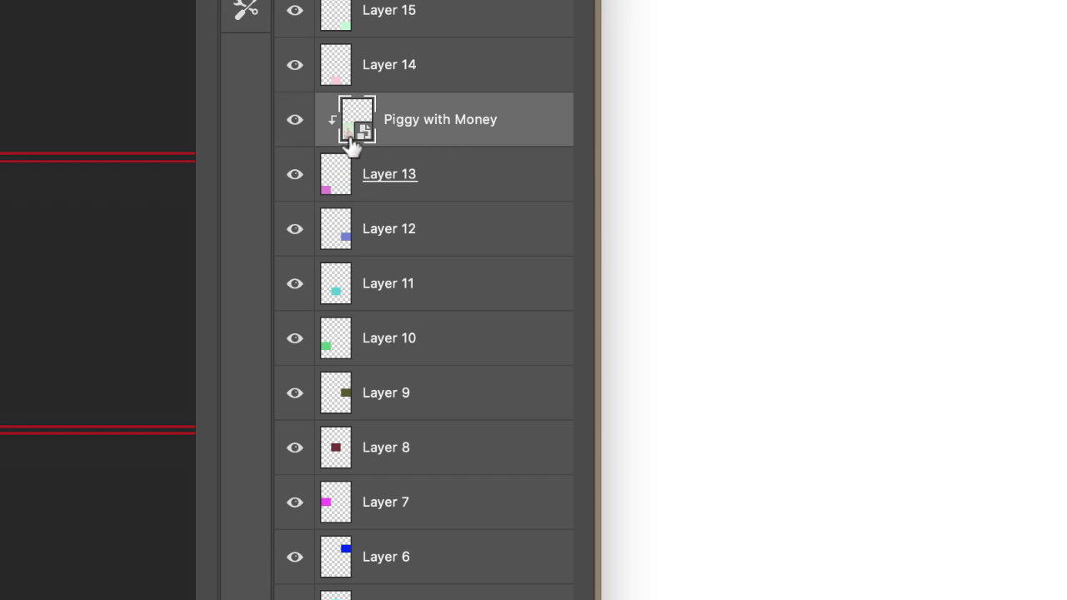
mouse_move(334, 196)
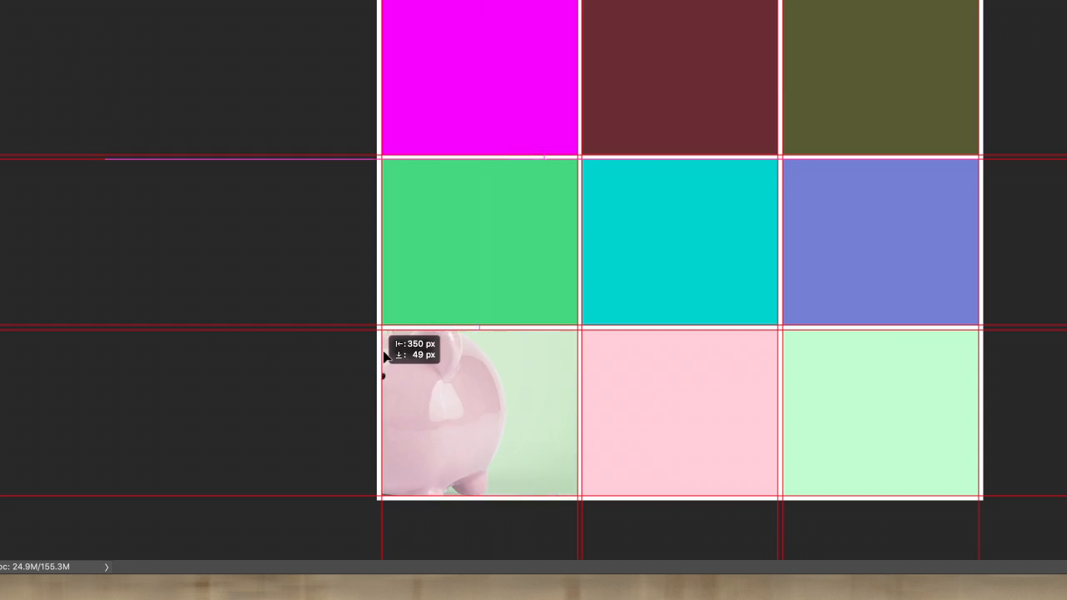
drag(433, 409, 467, 446)
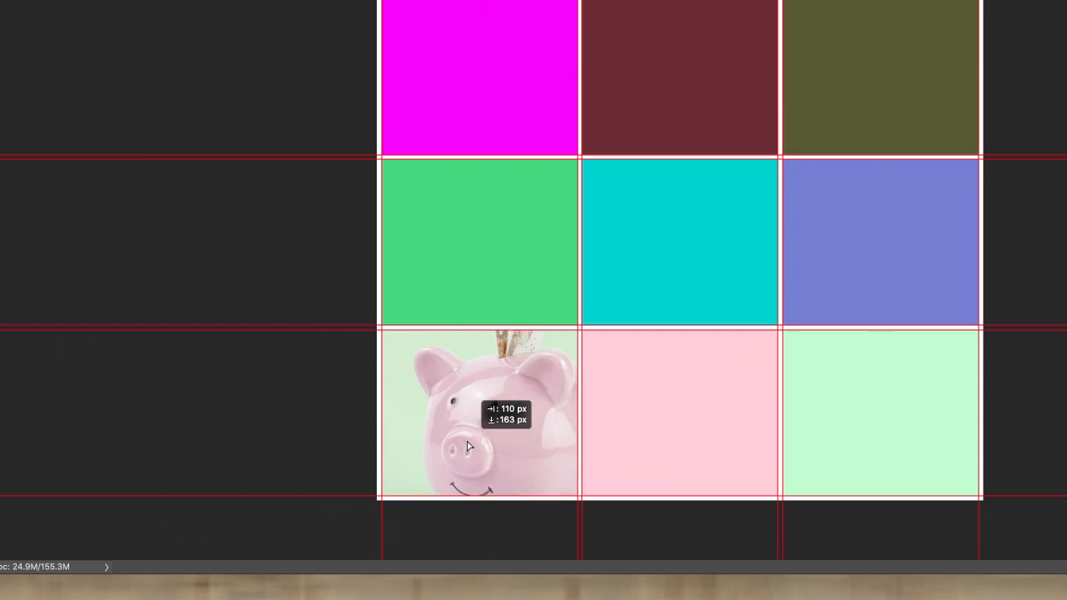
drag(467, 446, 455, 384)
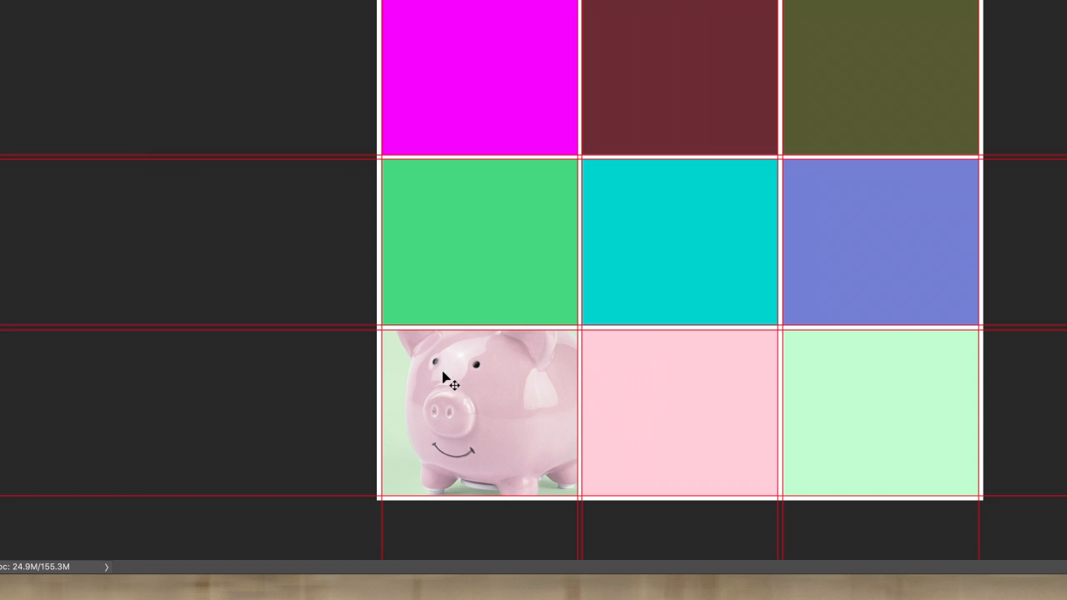
mouse_move(454, 394)
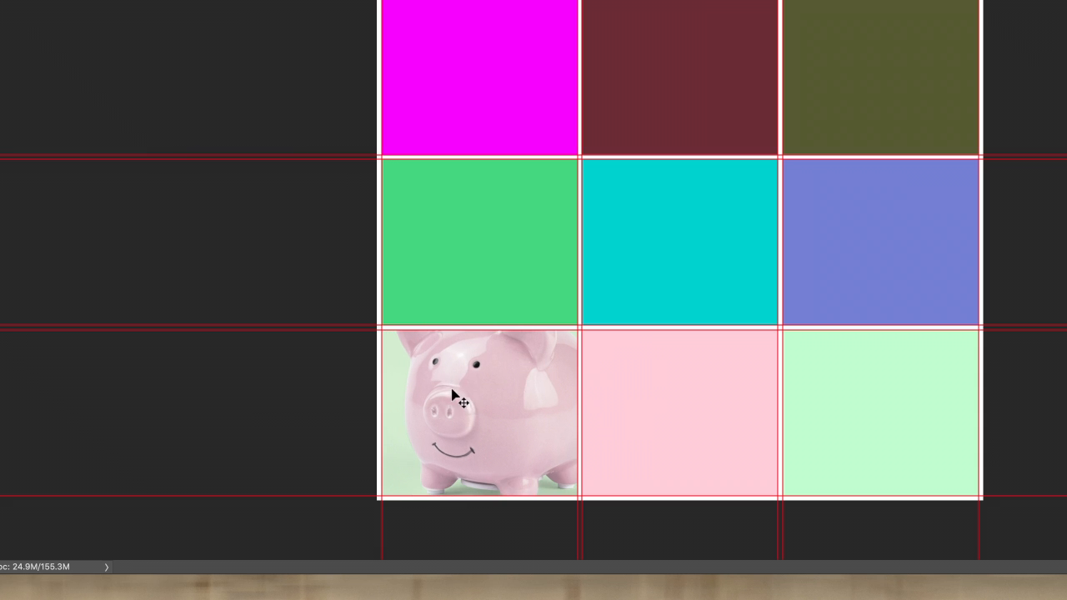
Step: Free Transform the Piggy with Money photo, scaling it to cover the bottom-left purple cell
click(199, 11)
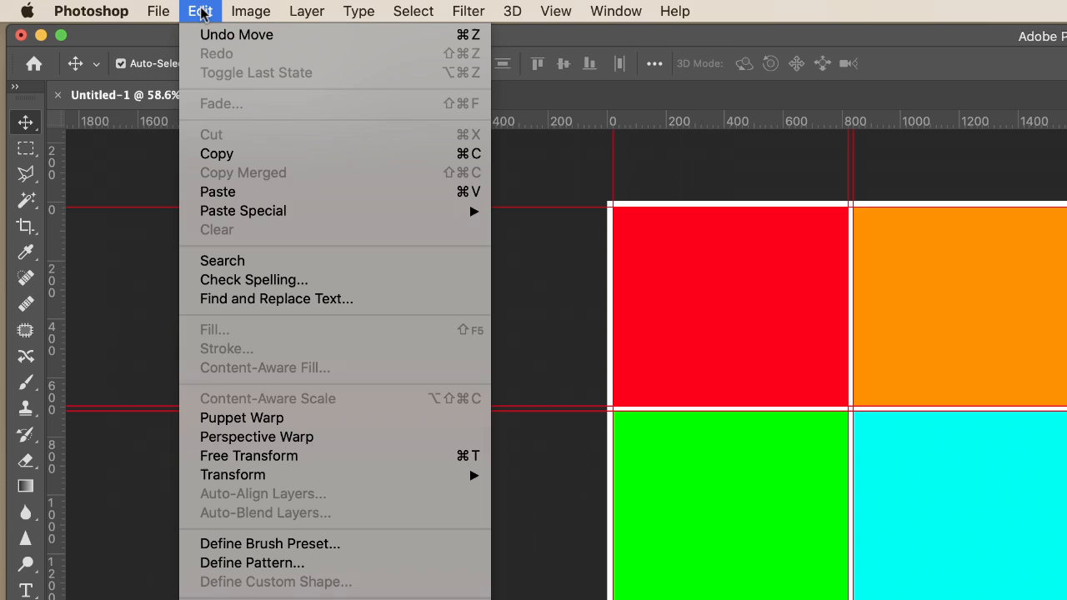
mouse_move(234, 476)
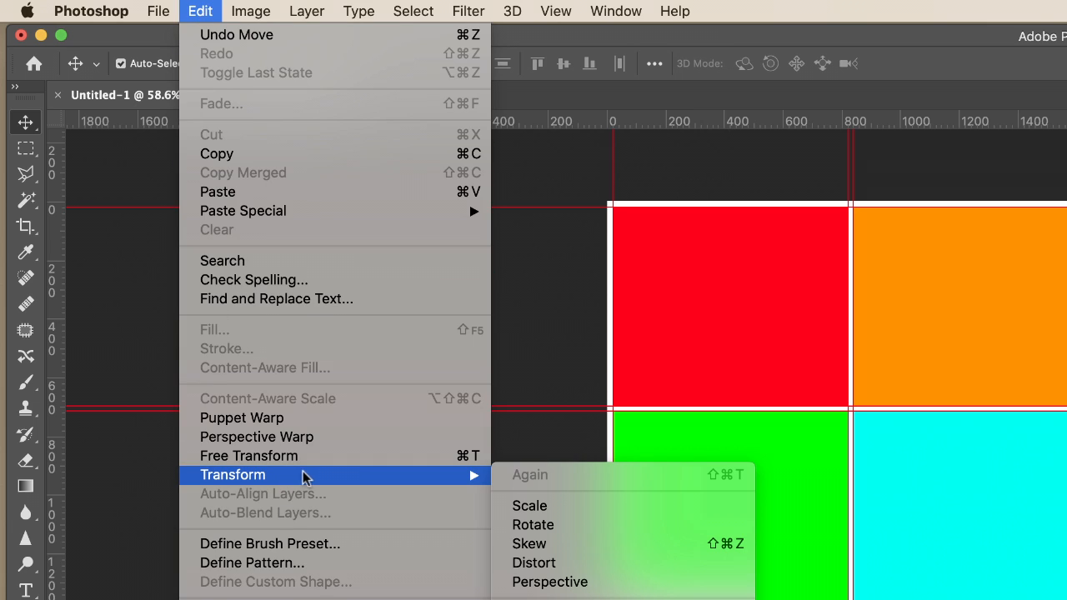
mouse_move(338, 485)
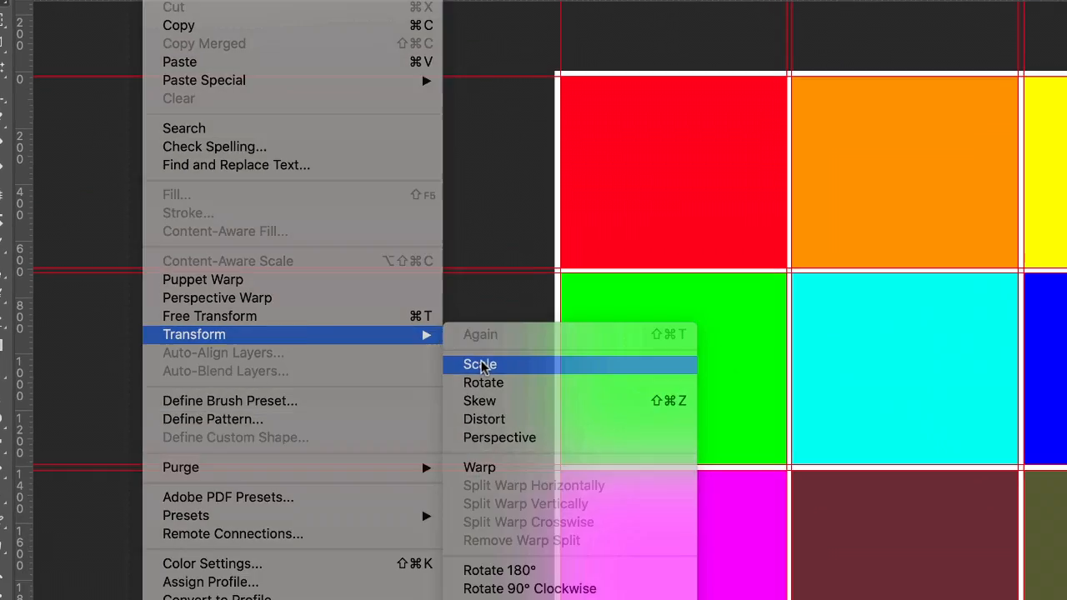
click(480, 365)
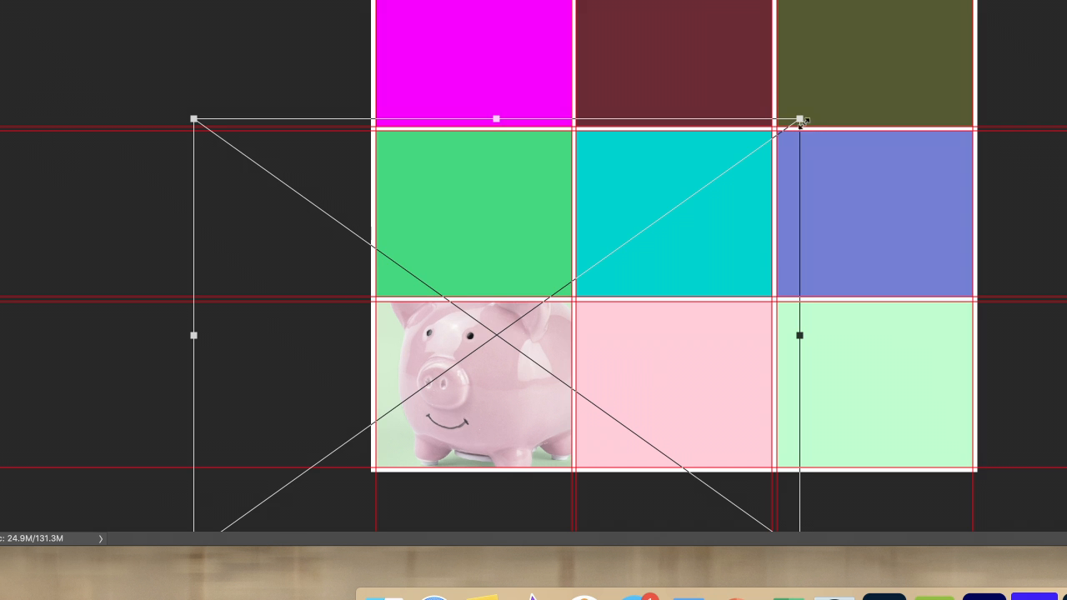
drag(800, 119, 450, 368)
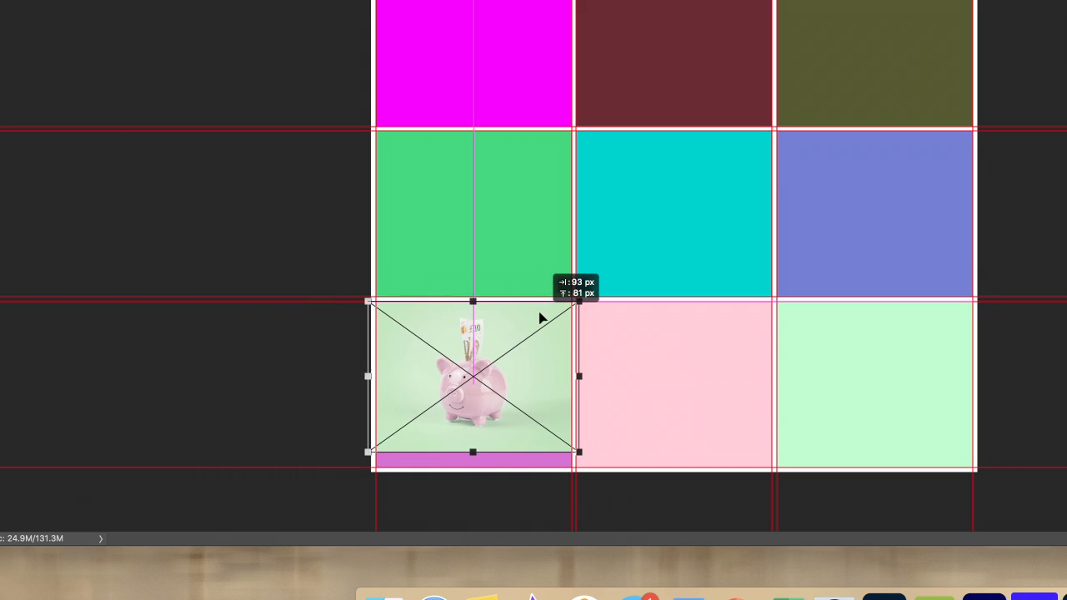
drag(369, 452, 340, 469)
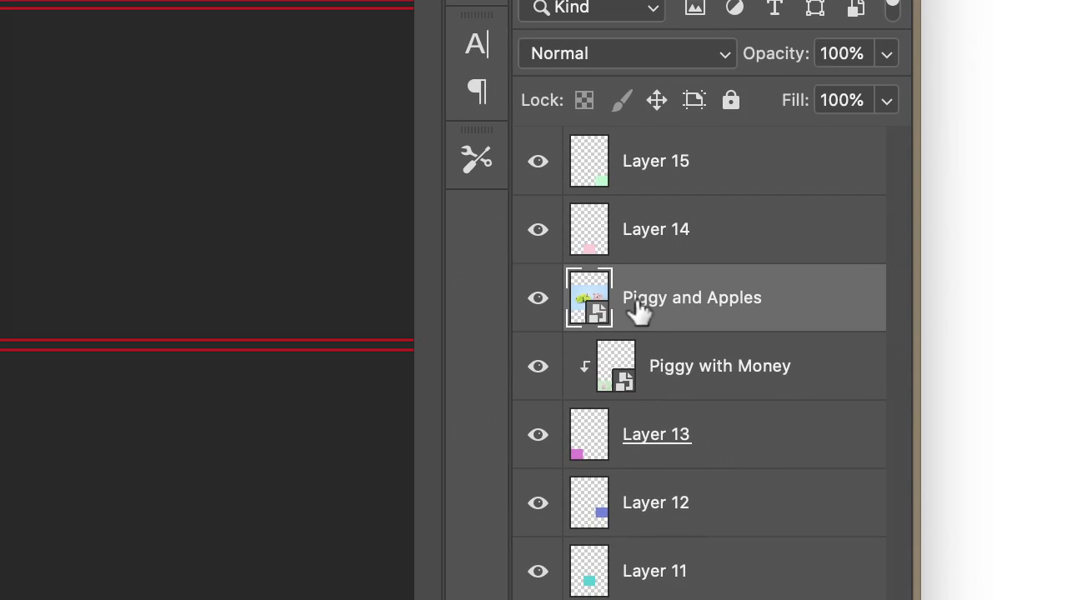
mouse_move(577, 344)
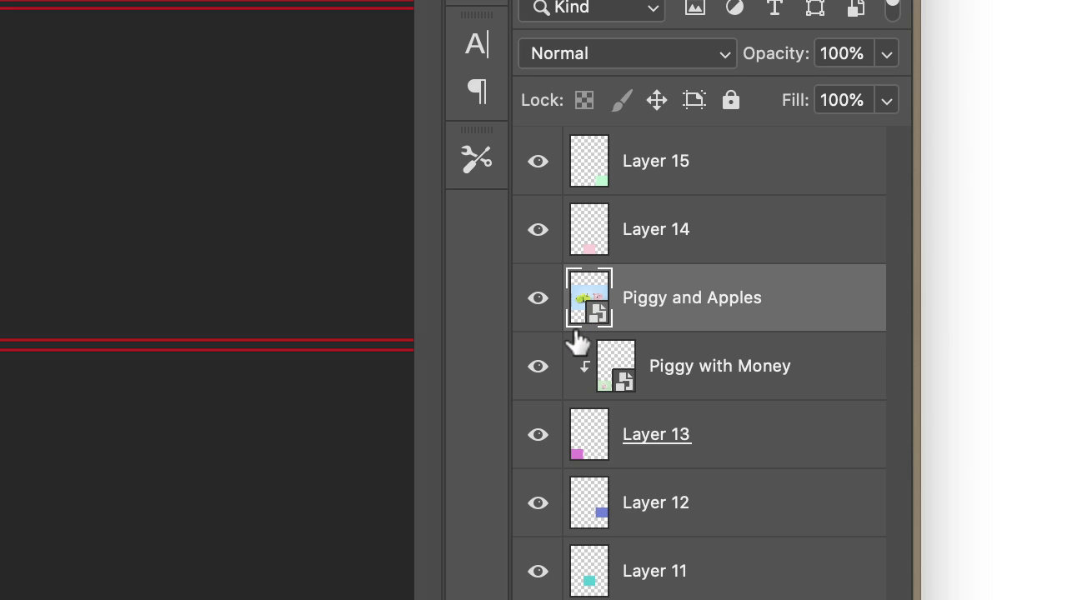
mouse_move(613, 334)
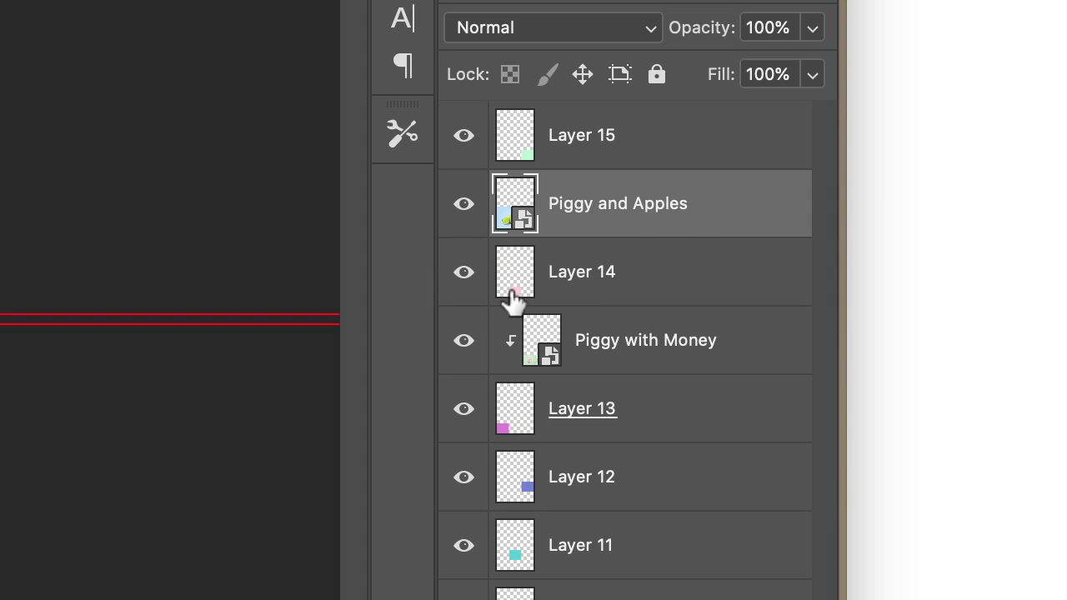
mouse_move(529, 230)
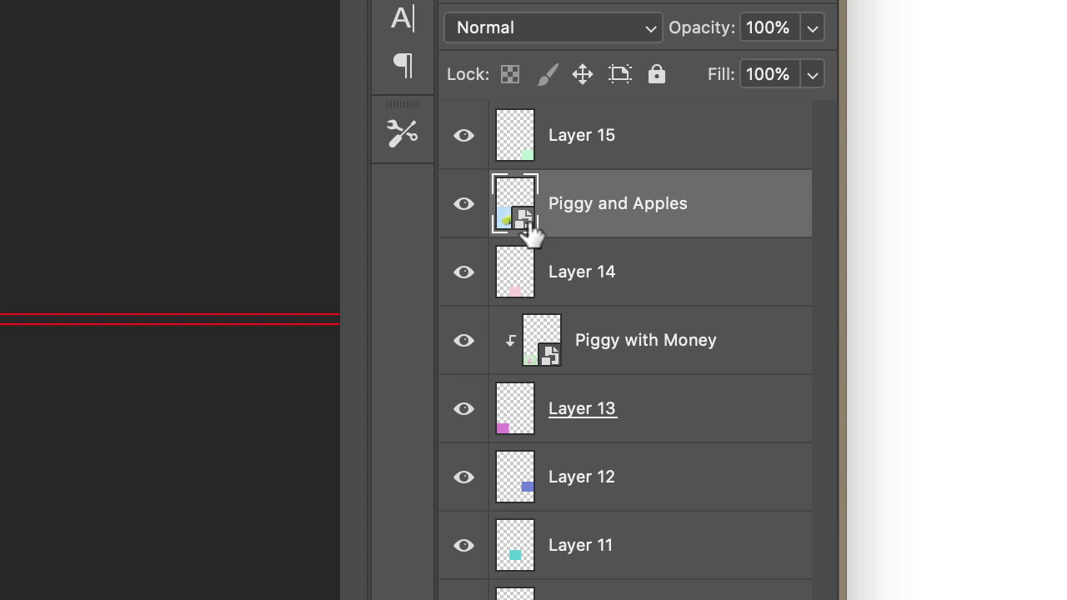
mouse_move(532, 271)
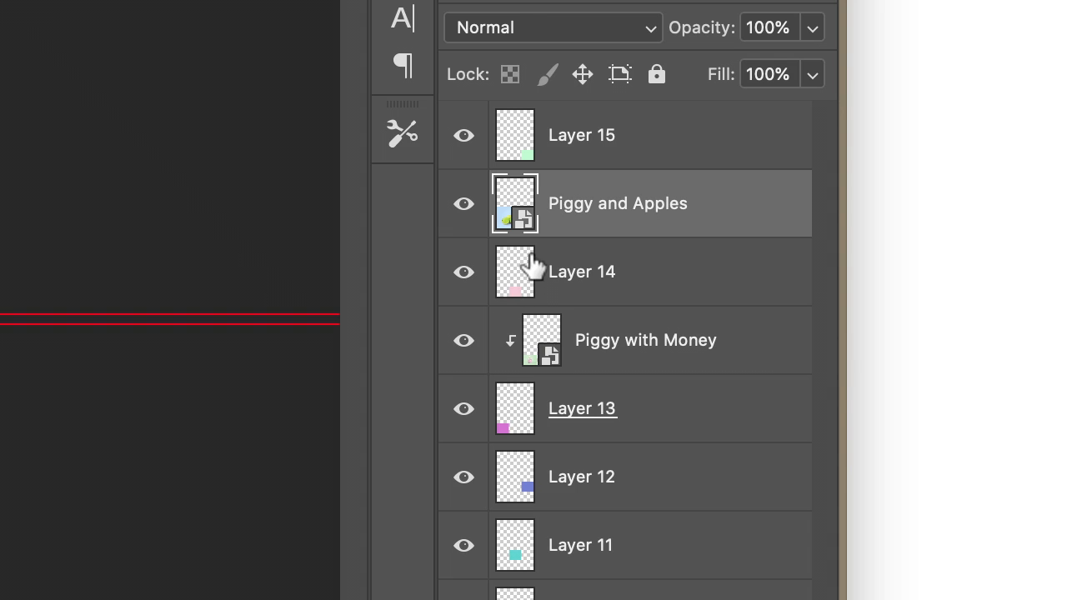
mouse_move(504, 246)
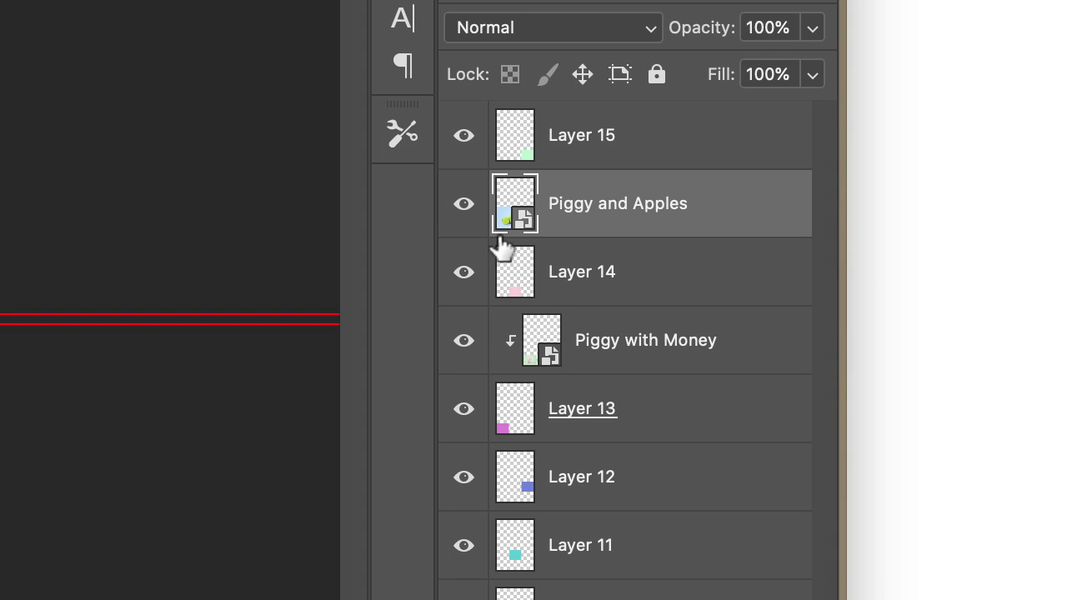
mouse_move(556, 250)
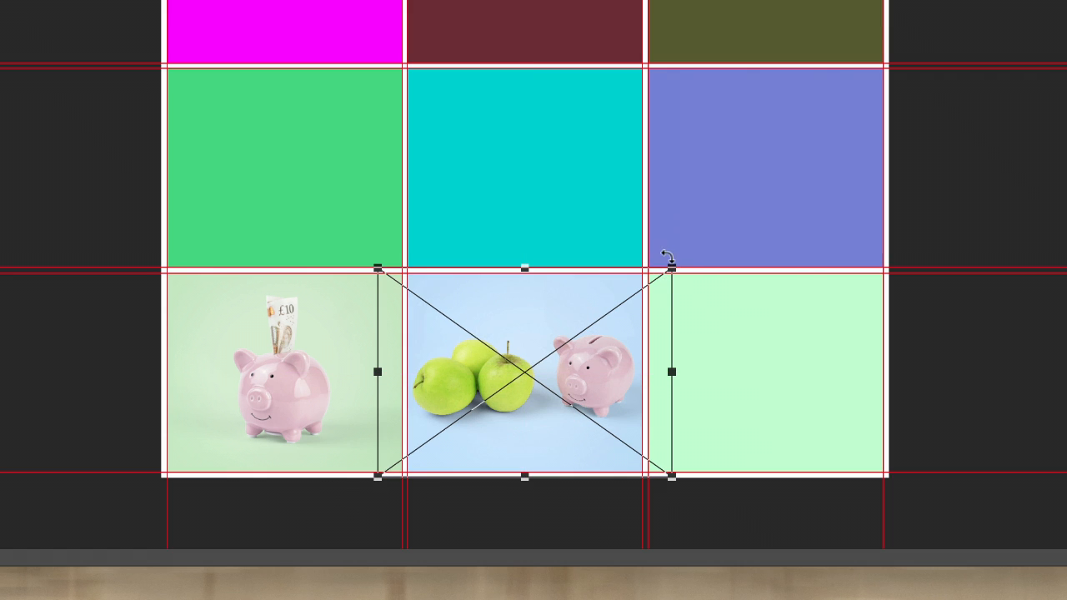
mouse_move(854, 325)
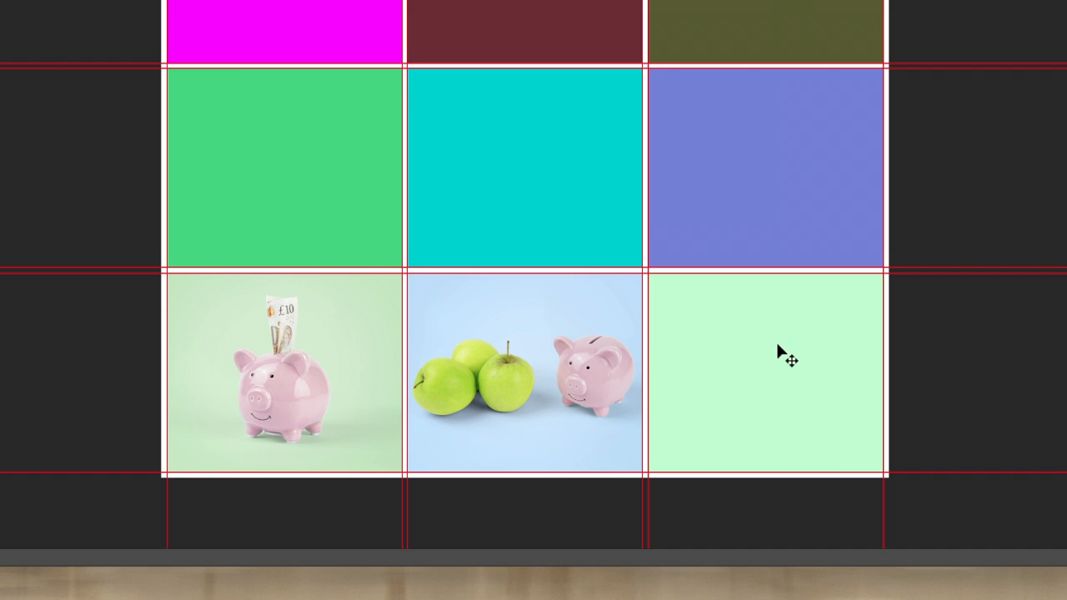
mouse_move(781, 352)
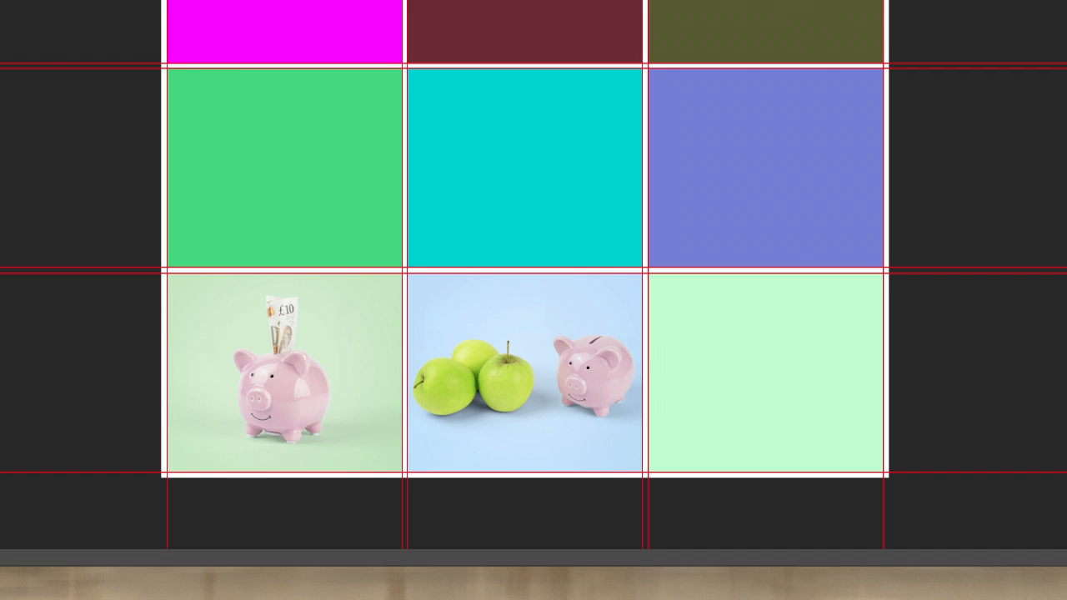
mouse_move(751, 168)
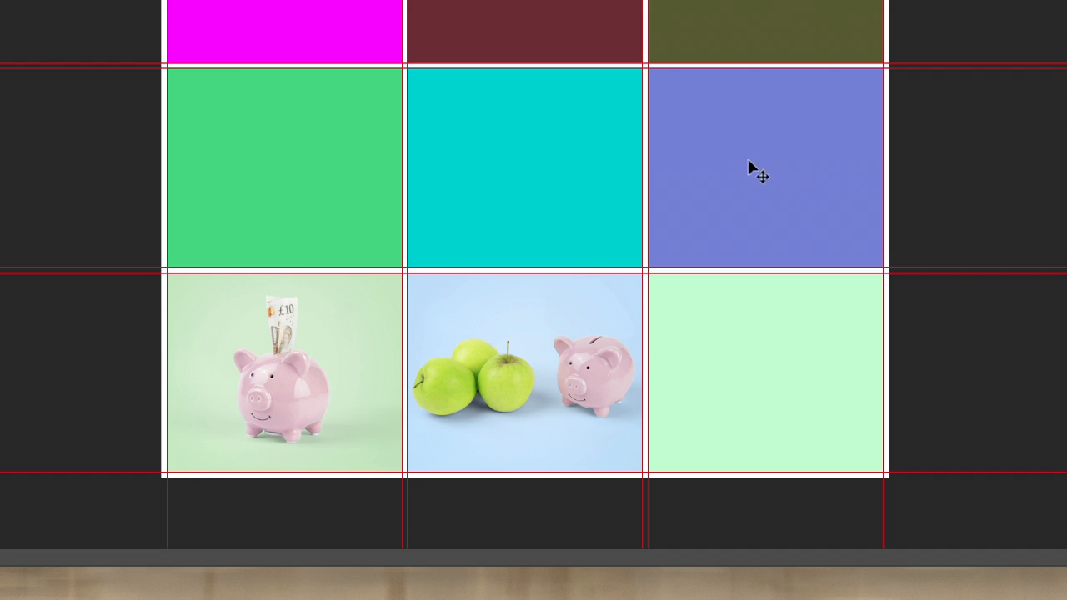
mouse_move(749, 145)
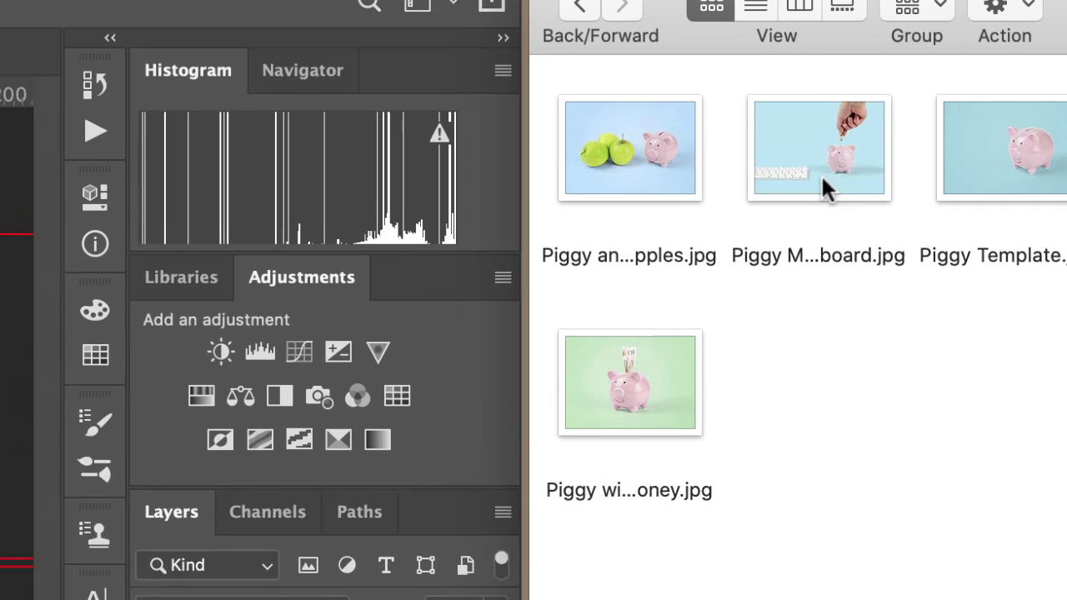
Step: Place the Piggy Money and Keyboard photo and move its layer above Layer 15
click(819, 148)
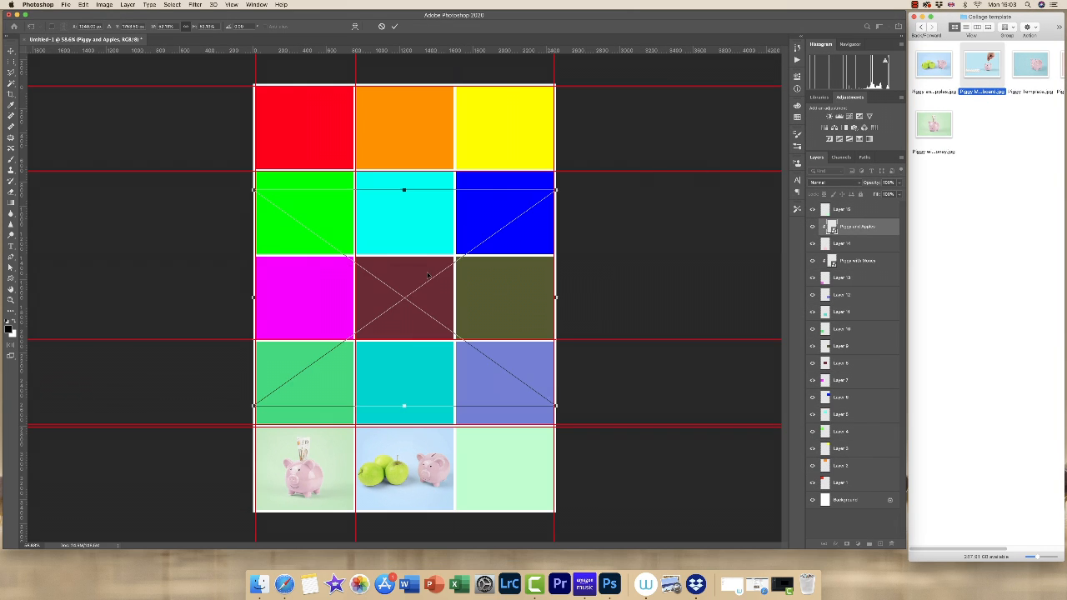
click(394, 25)
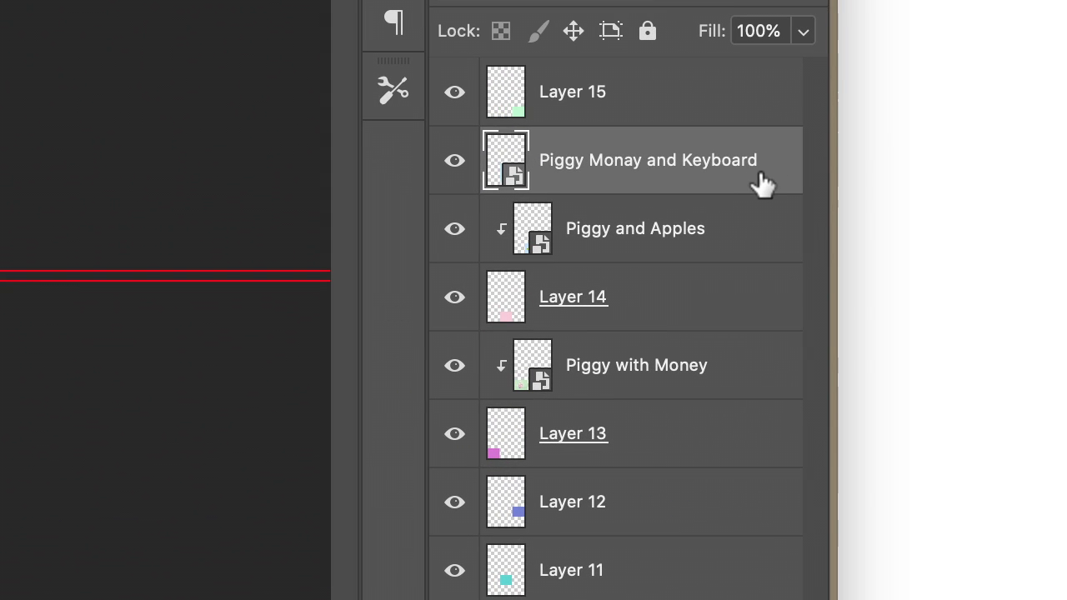
mouse_move(775, 179)
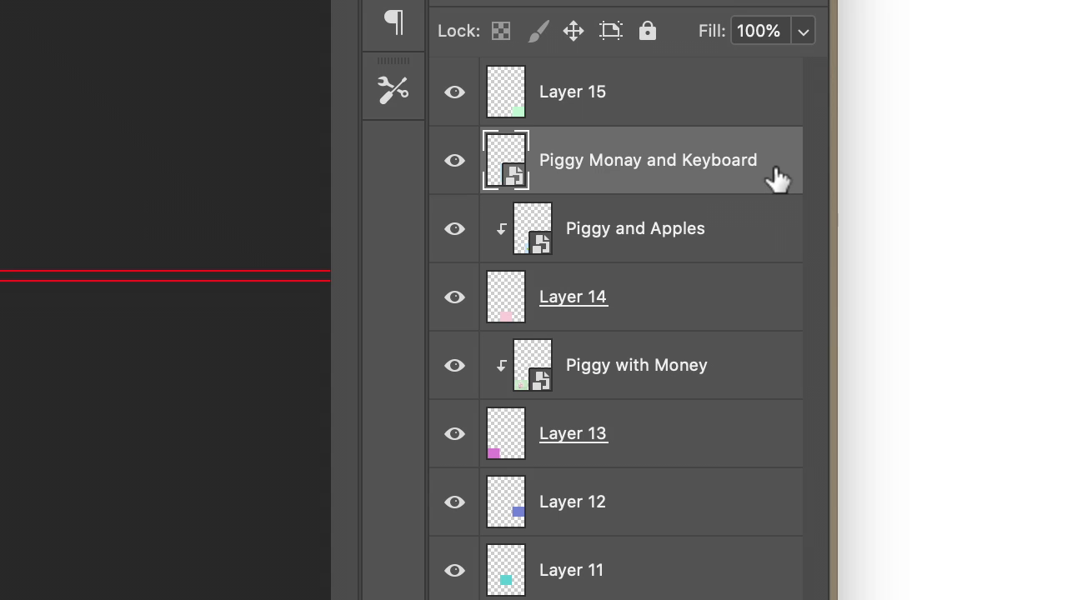
drag(648, 160, 647, 92)
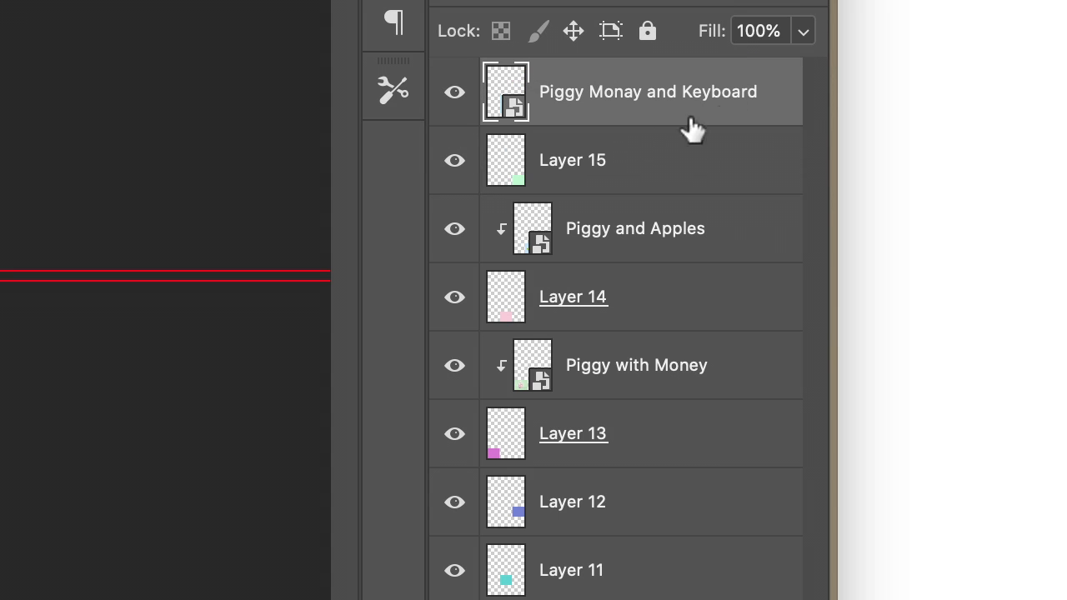
mouse_move(513, 133)
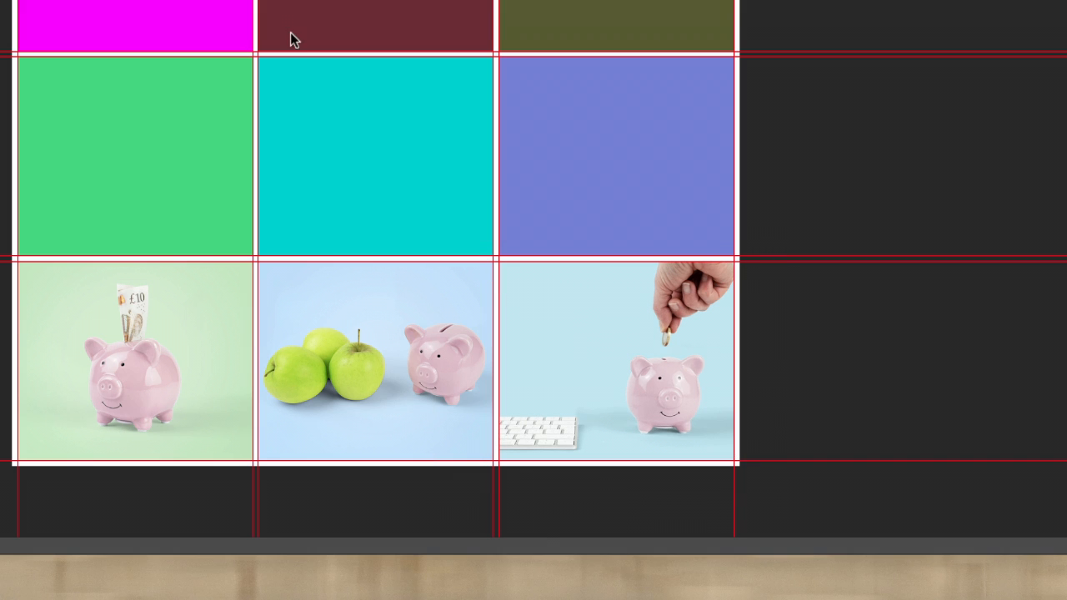
mouse_move(117, 65)
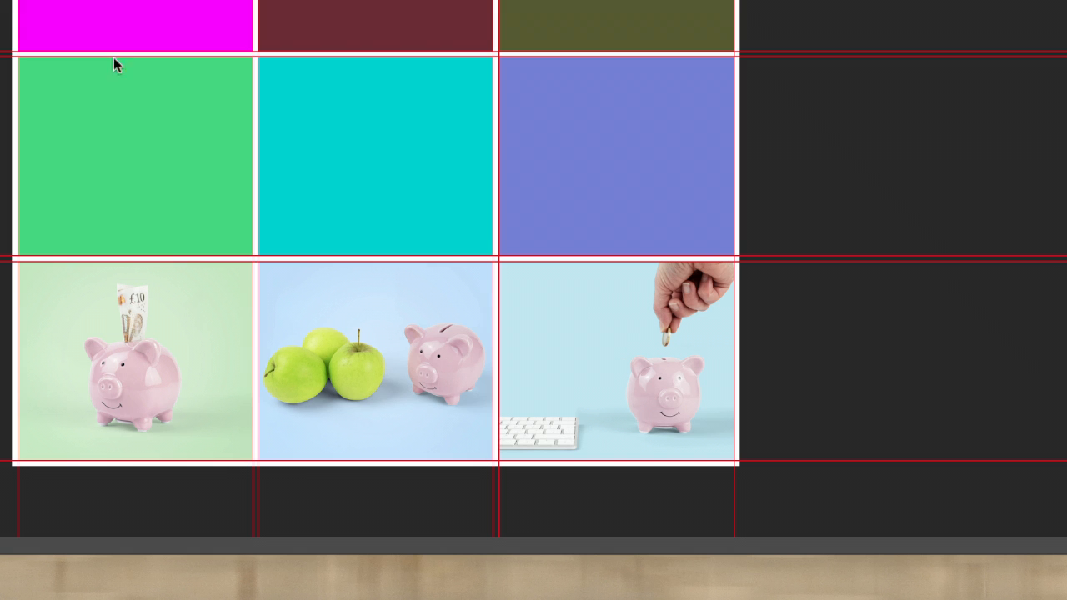
mouse_move(271, 41)
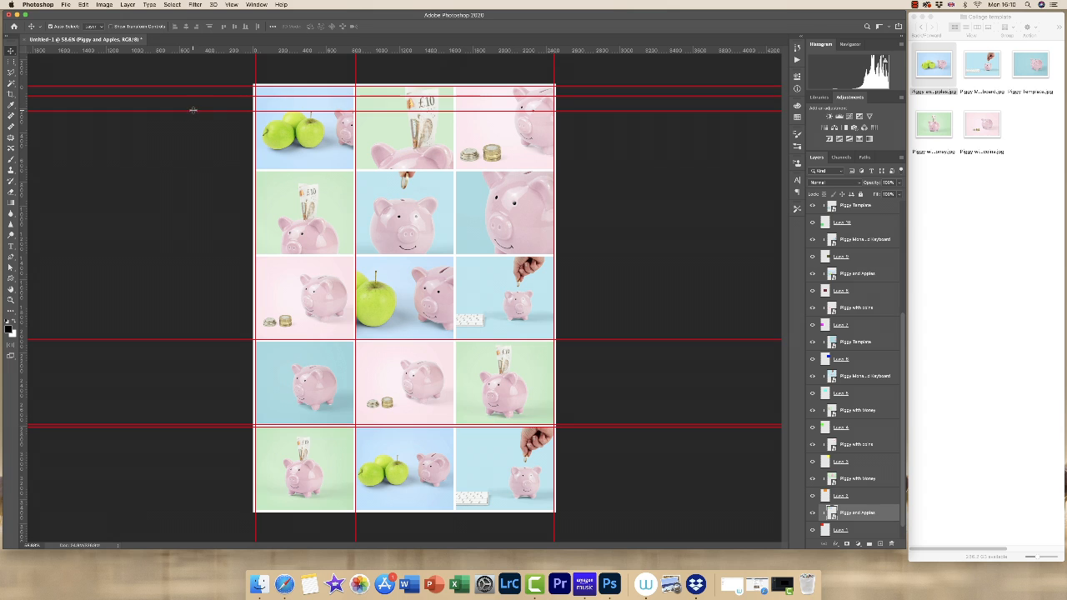
mouse_move(193, 101)
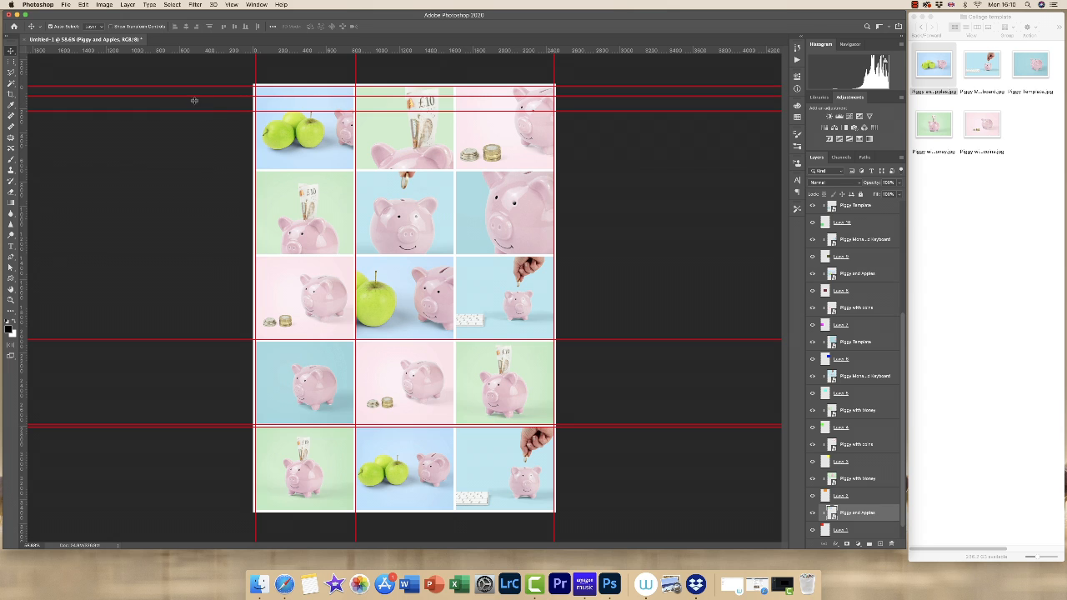
mouse_move(199, 147)
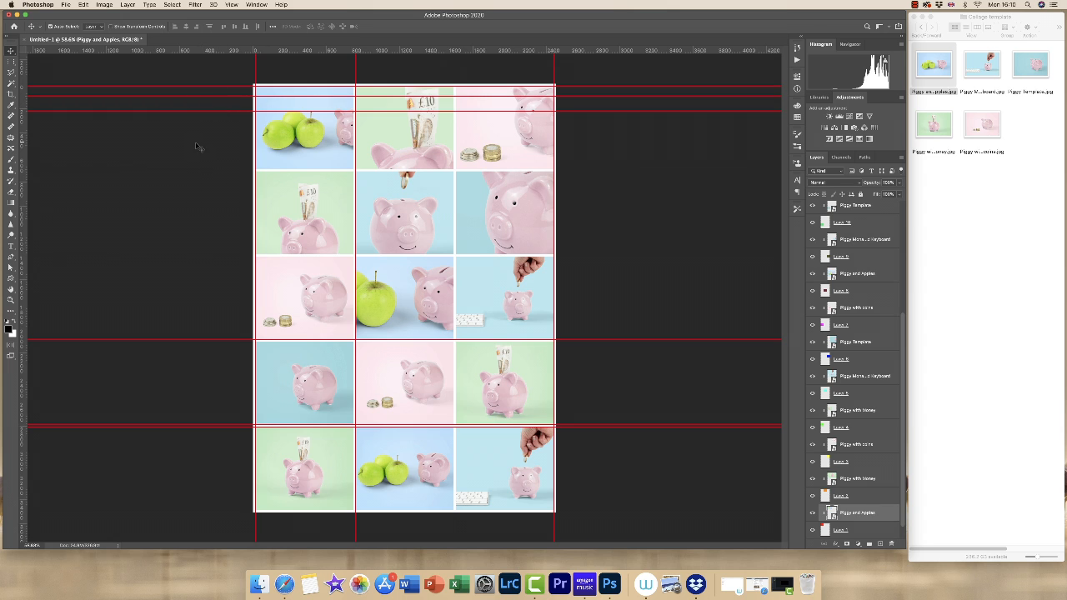
mouse_move(219, 246)
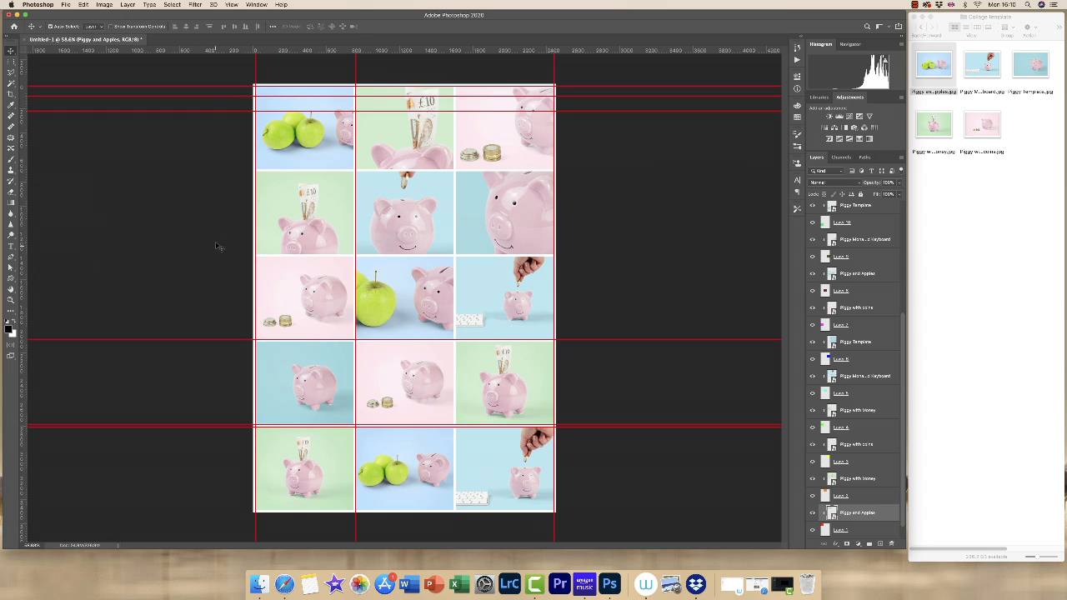
mouse_move(230, 107)
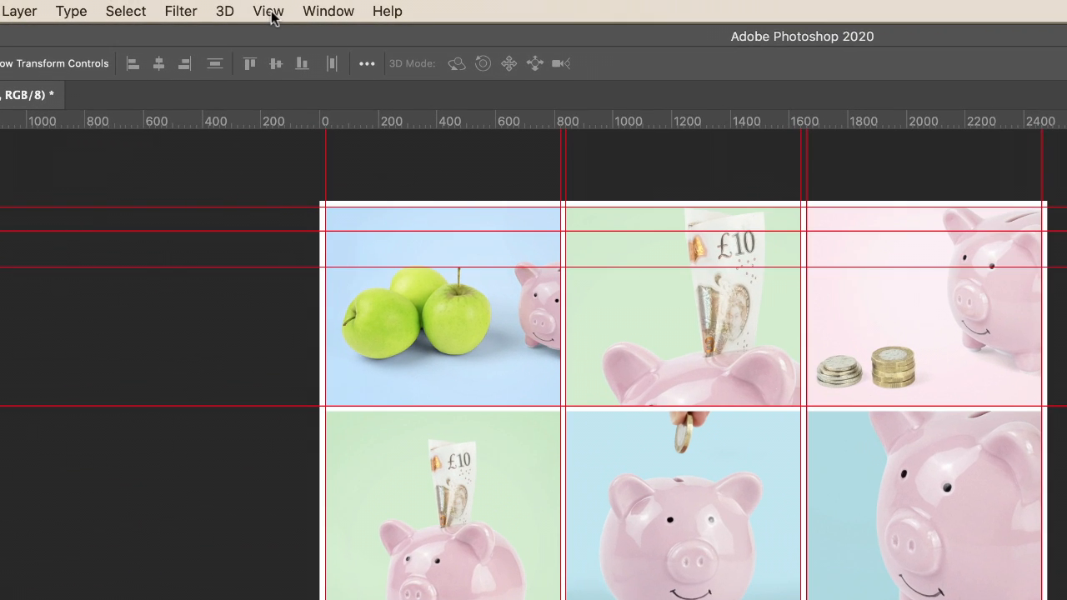
Step: Clear all guides from the canvas via View > Clear Guides
click(267, 11)
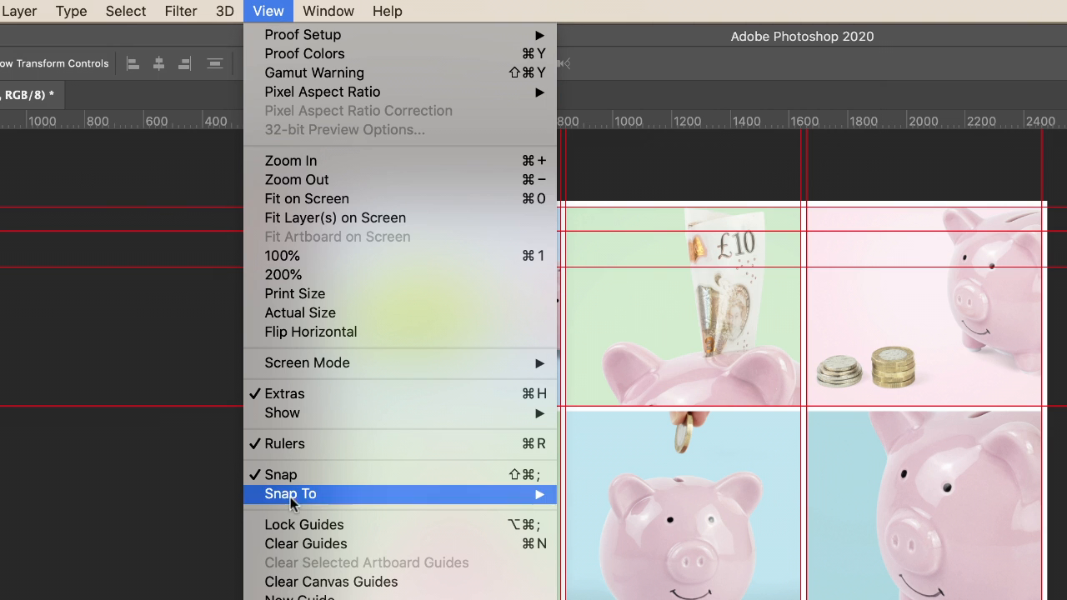
mouse_move(325, 544)
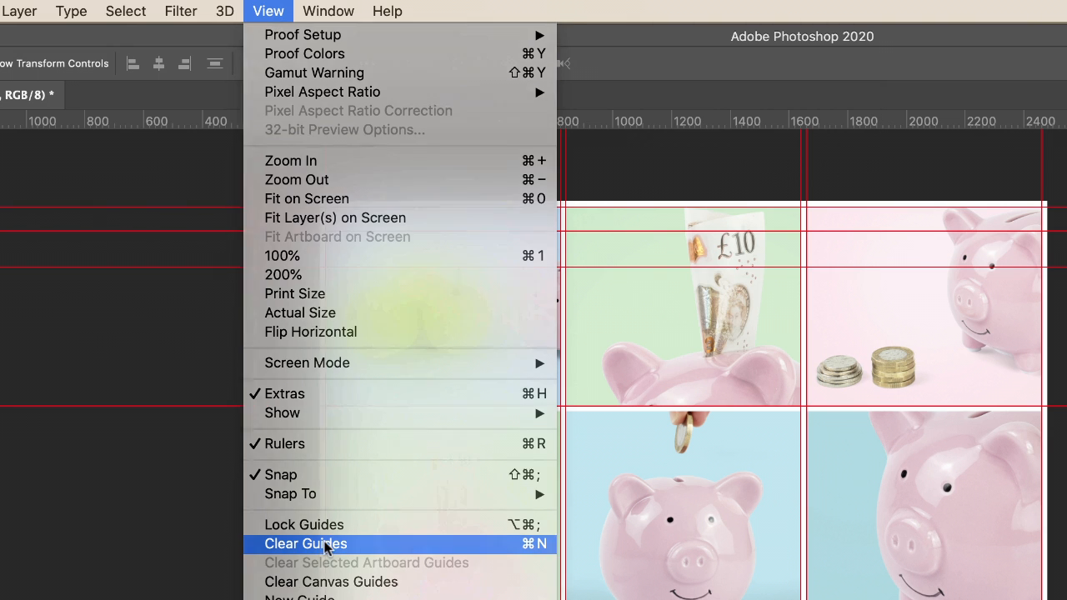
click(305, 544)
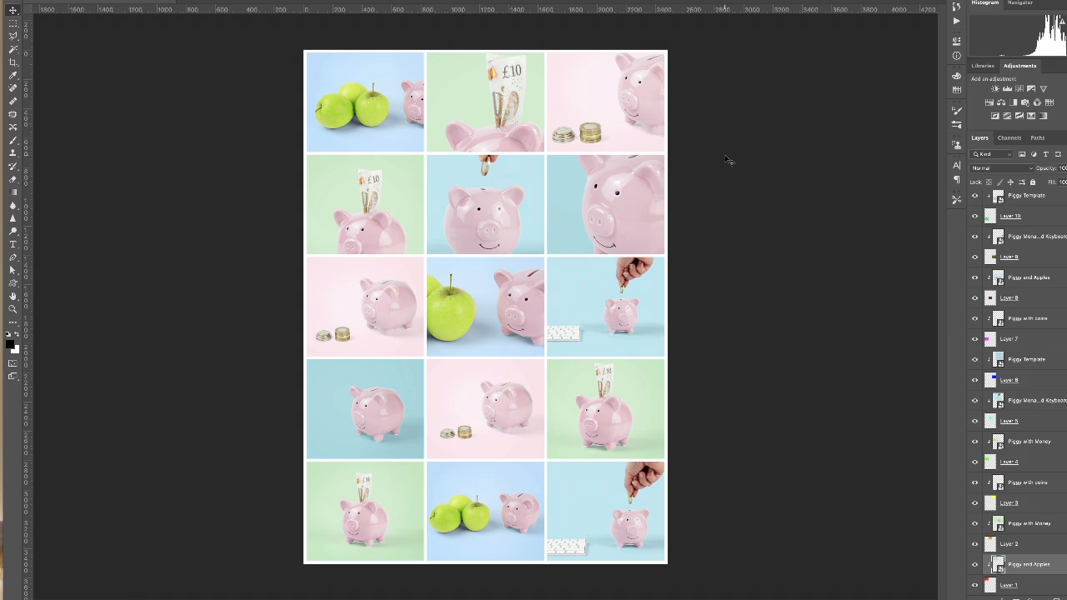